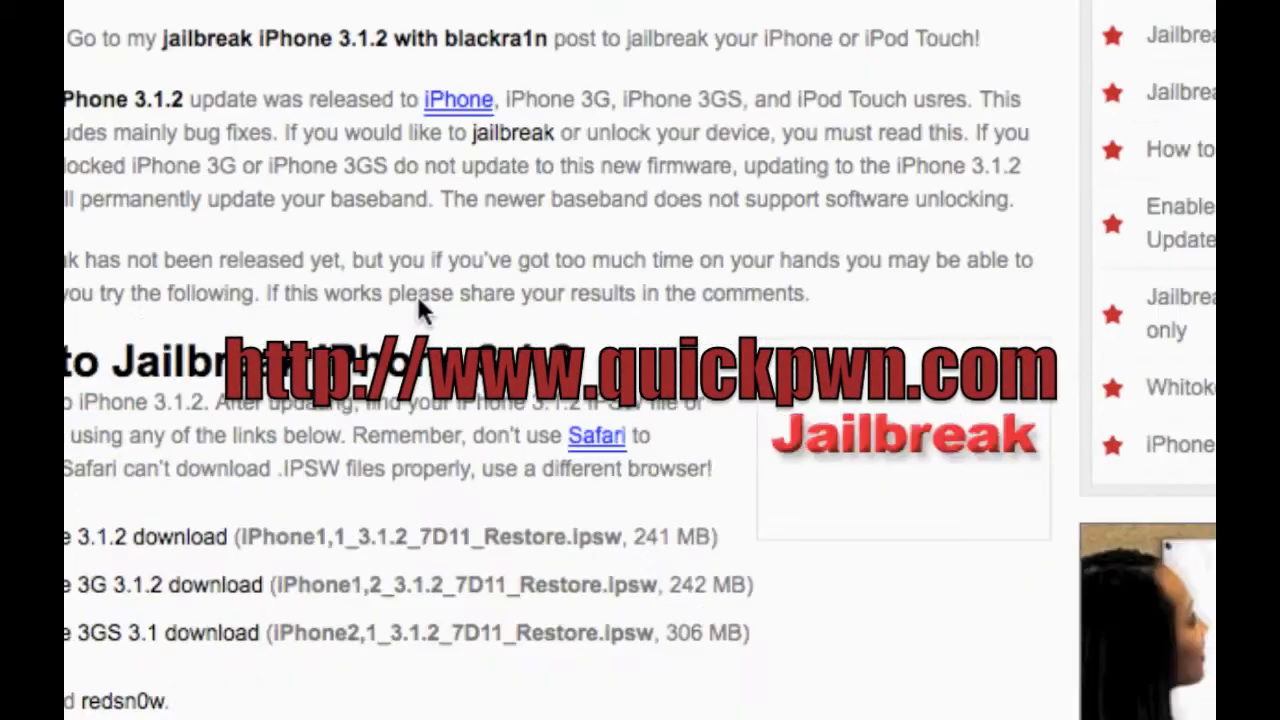
- Scroll up the QuickPwn iPhone 3.1.2 jailbreak article to its IPSW download links
scroll(up, 3)
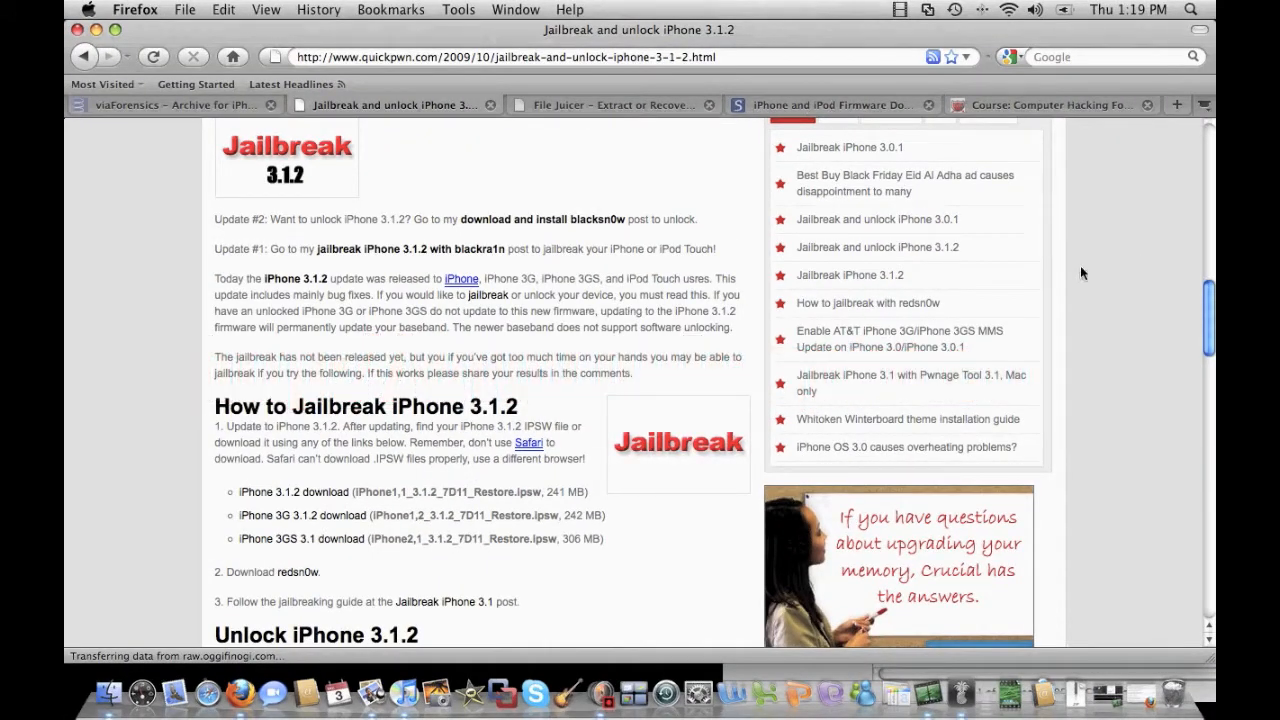
mouse_move(154, 272)
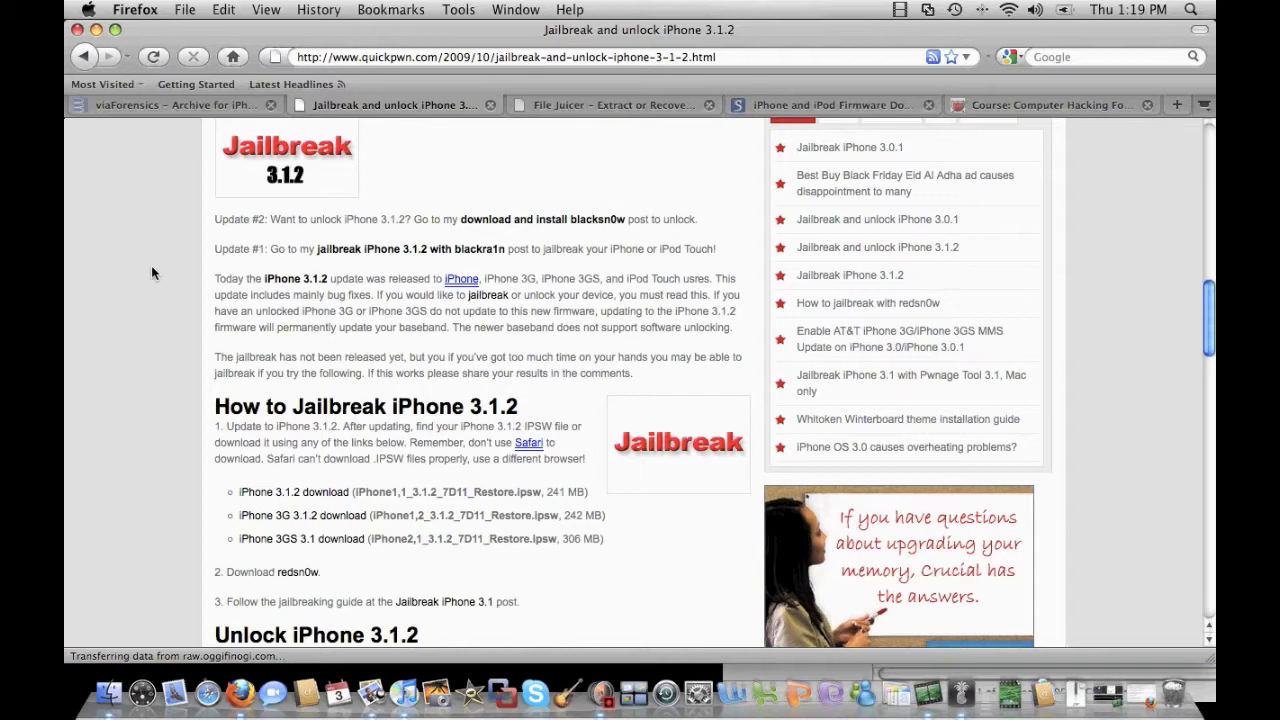
mouse_move(165, 306)
text(pwnage tool)
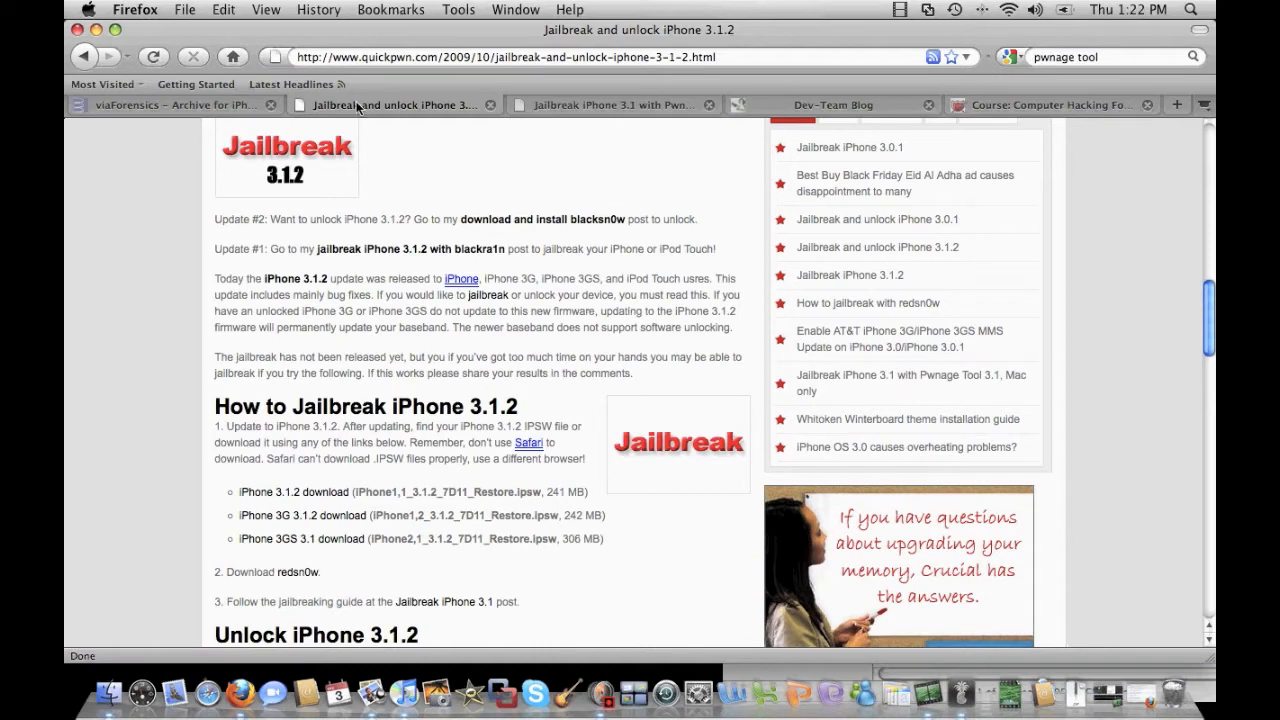
mouse_move(756, 471)
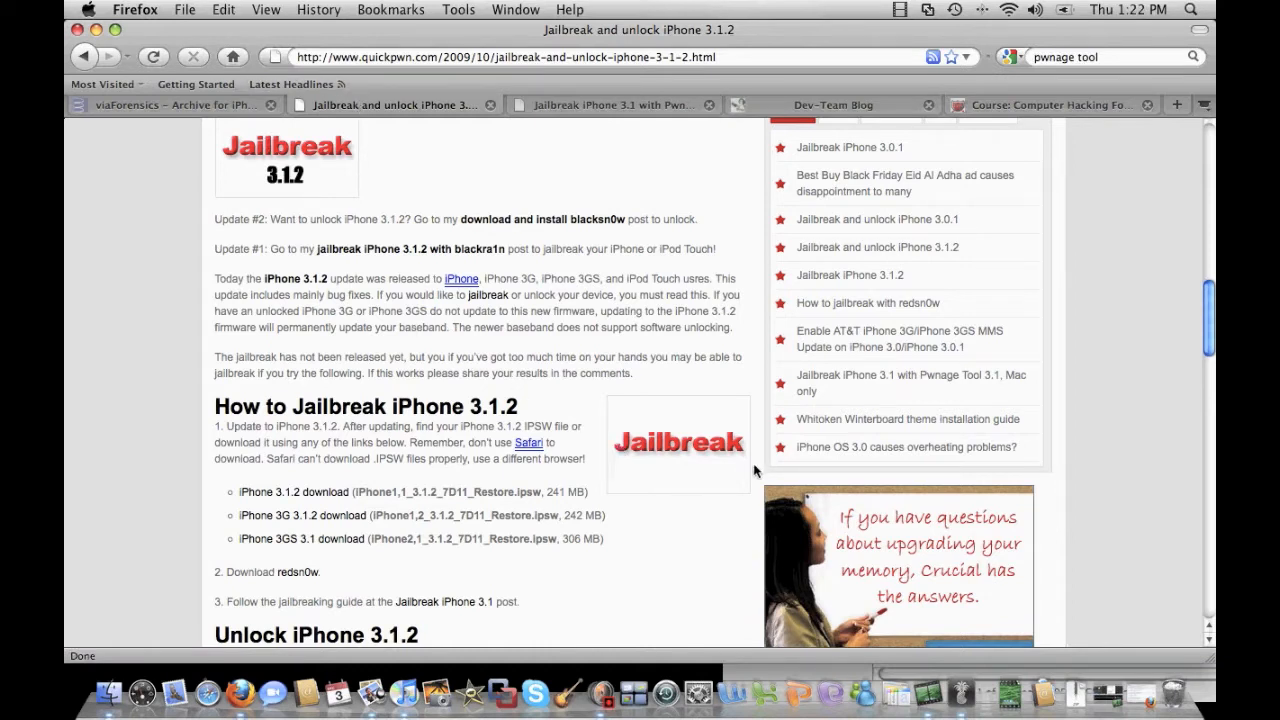
mouse_move(668, 507)
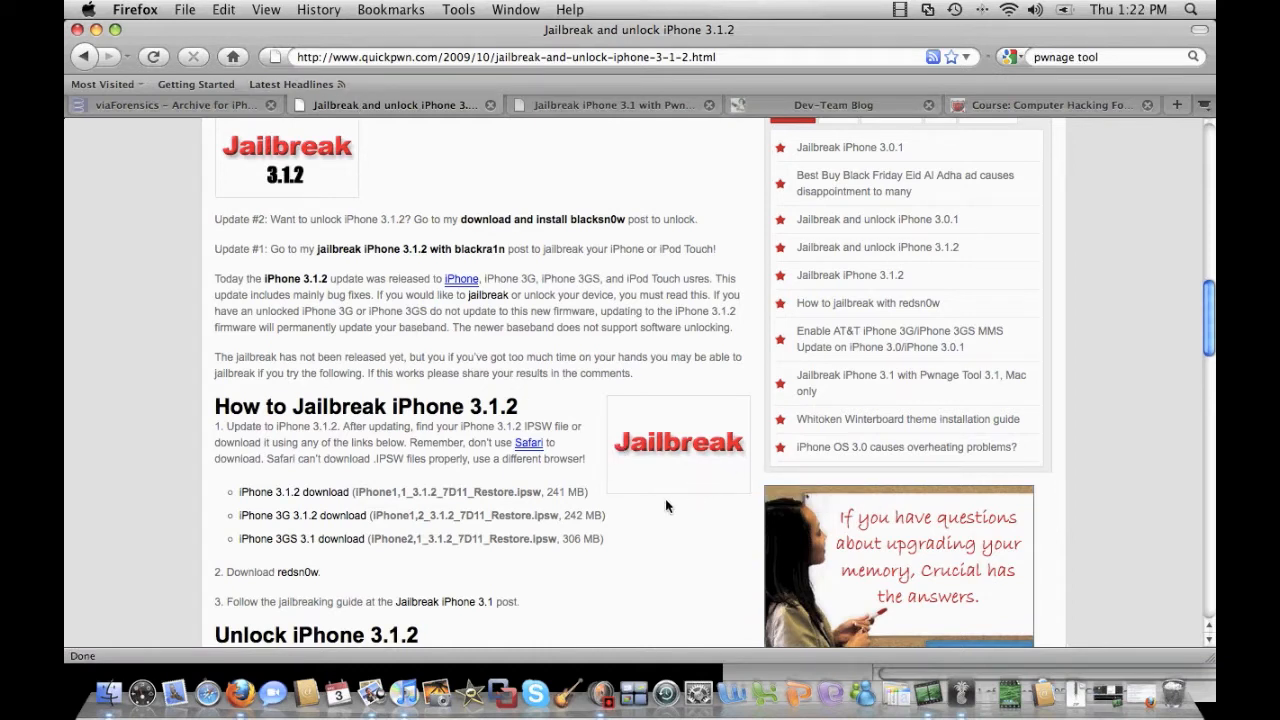
mouse_move(168, 497)
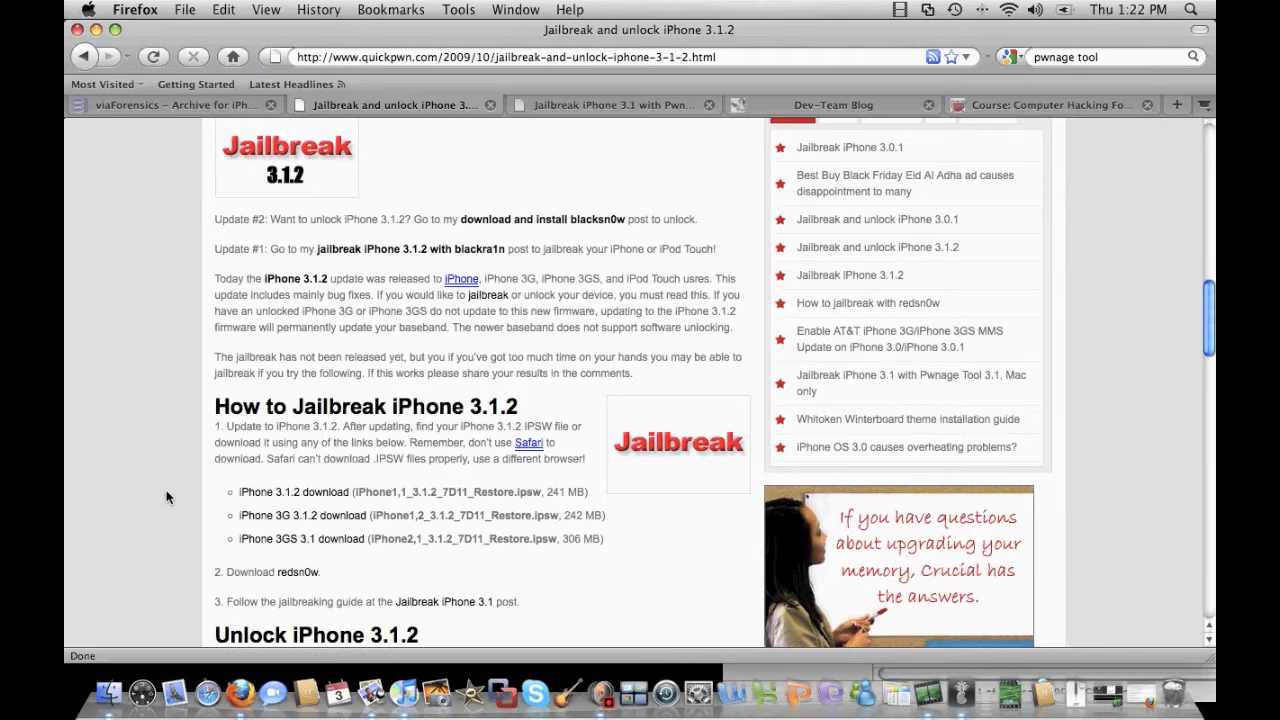
mouse_move(189, 503)
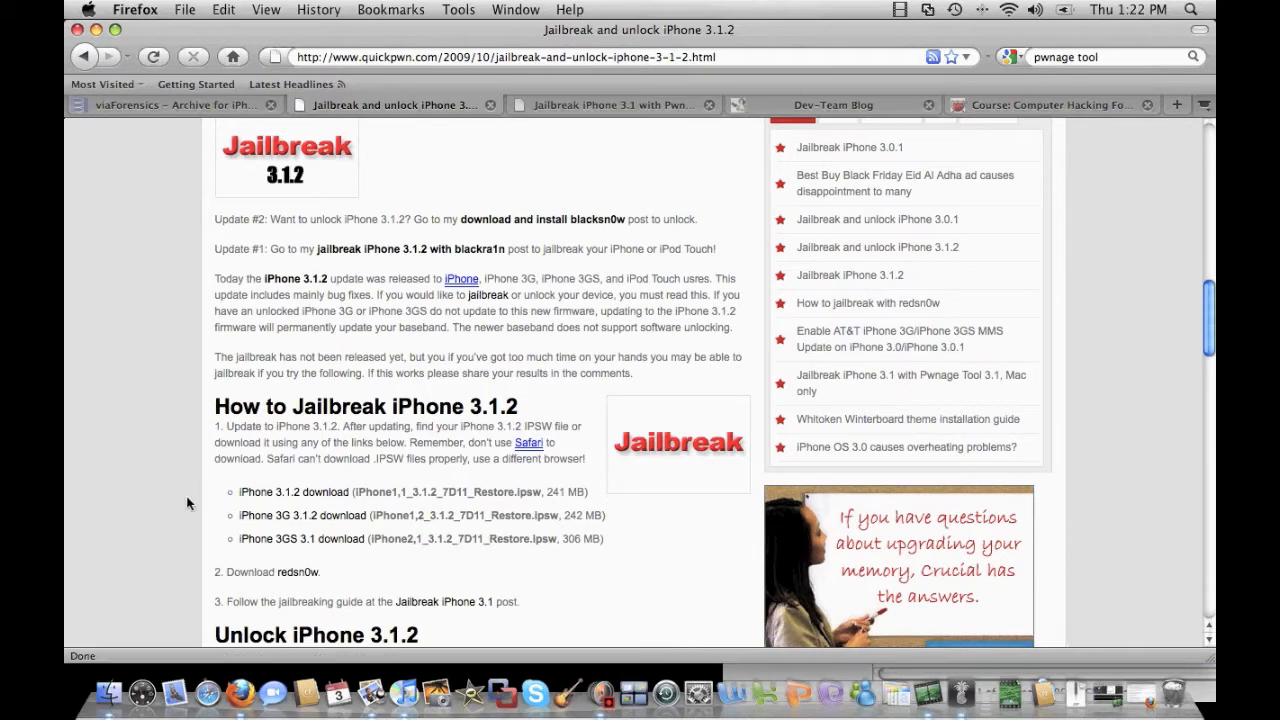
mouse_move(265, 538)
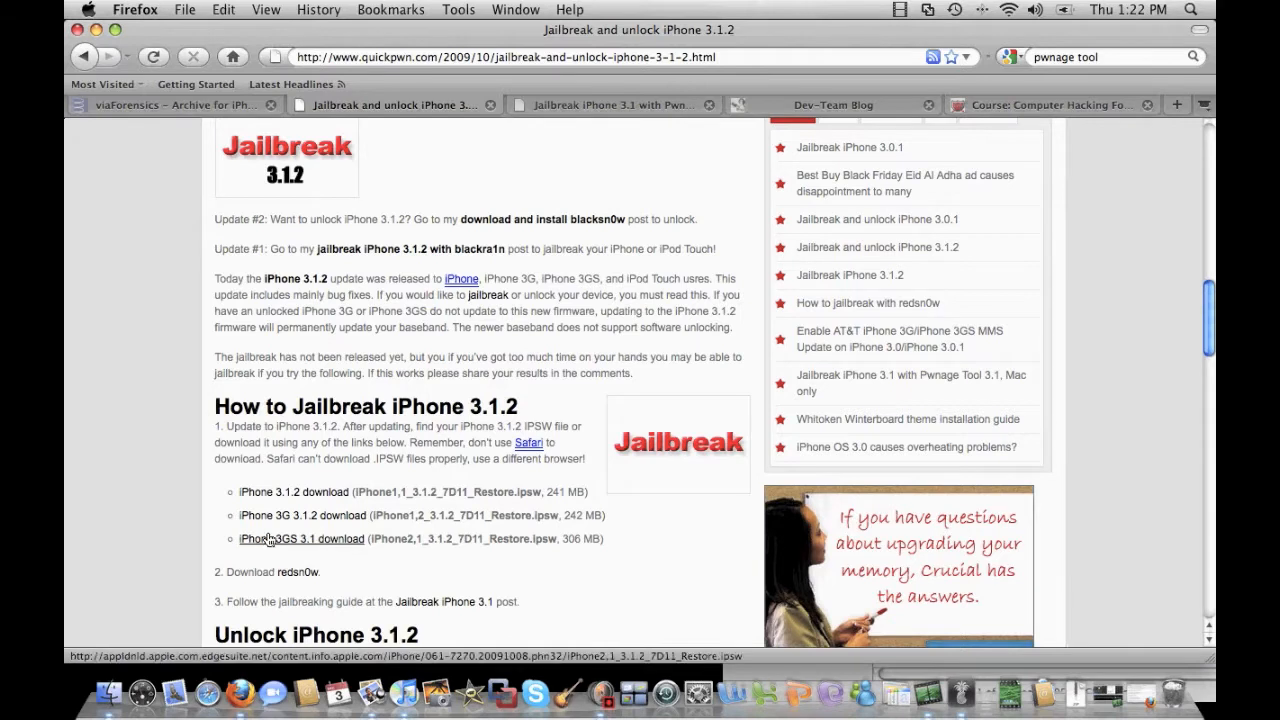
mouse_move(125, 510)
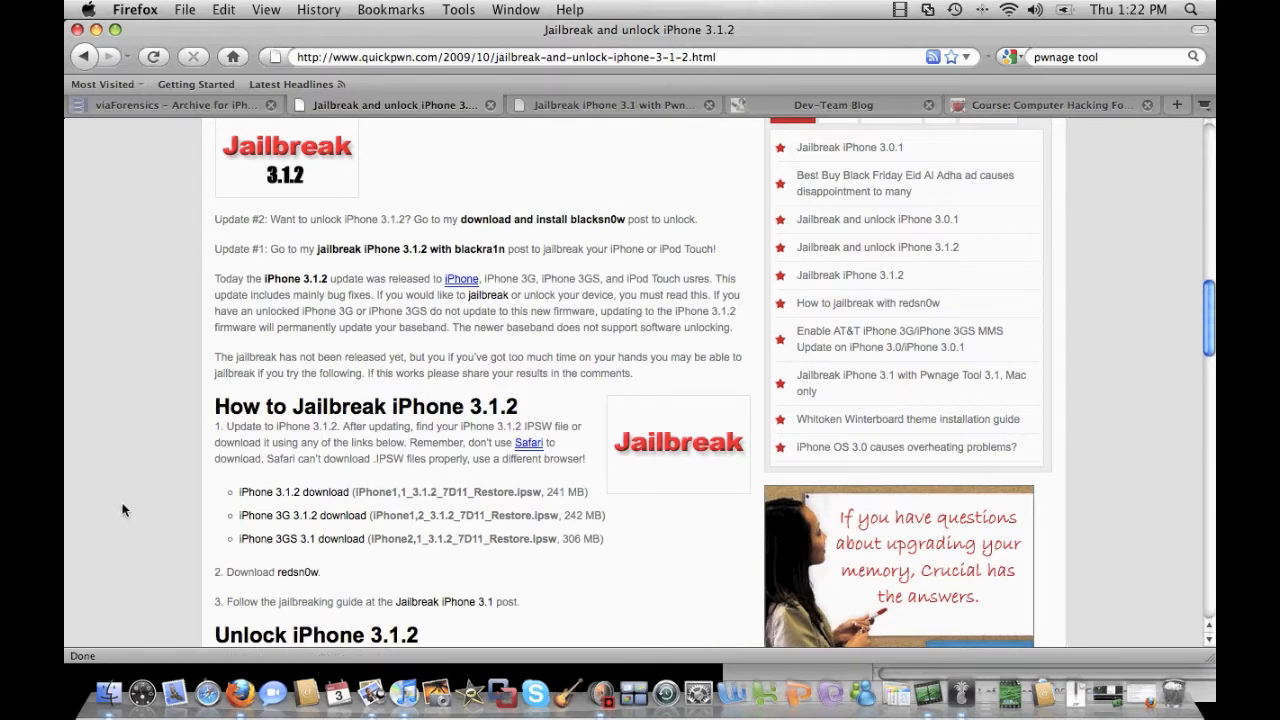
mouse_move(101, 357)
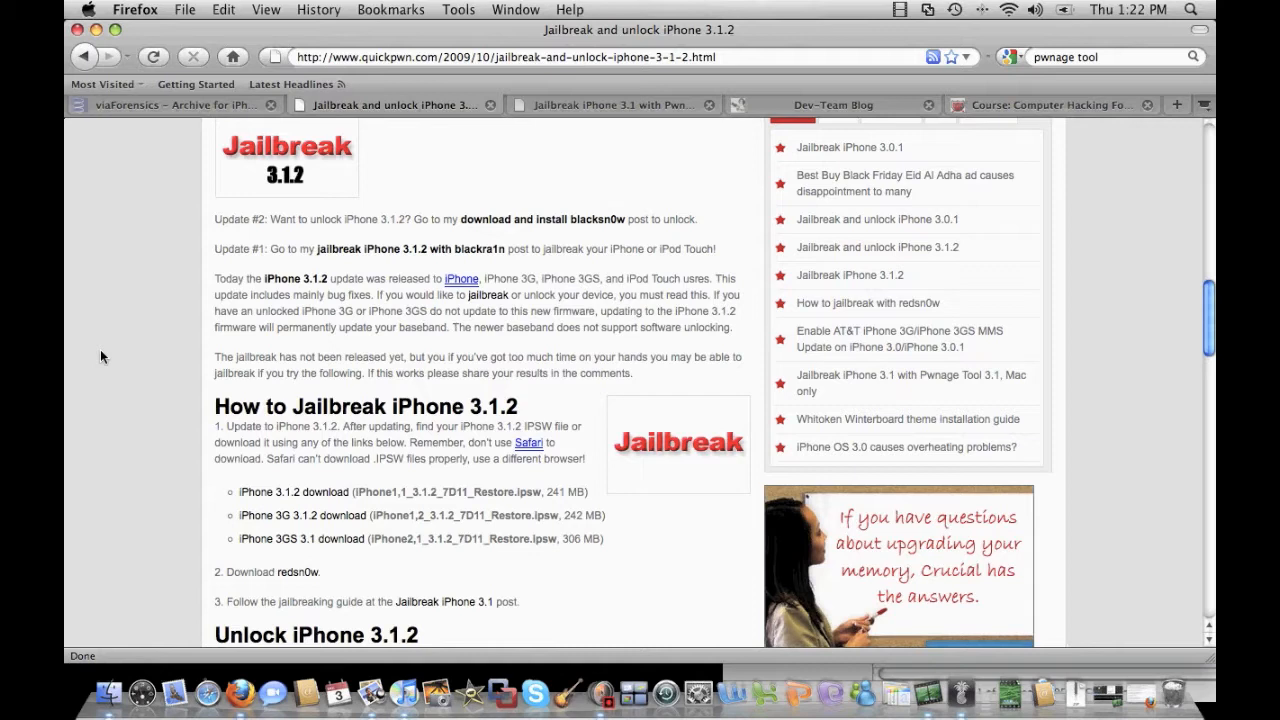
mouse_move(108, 262)
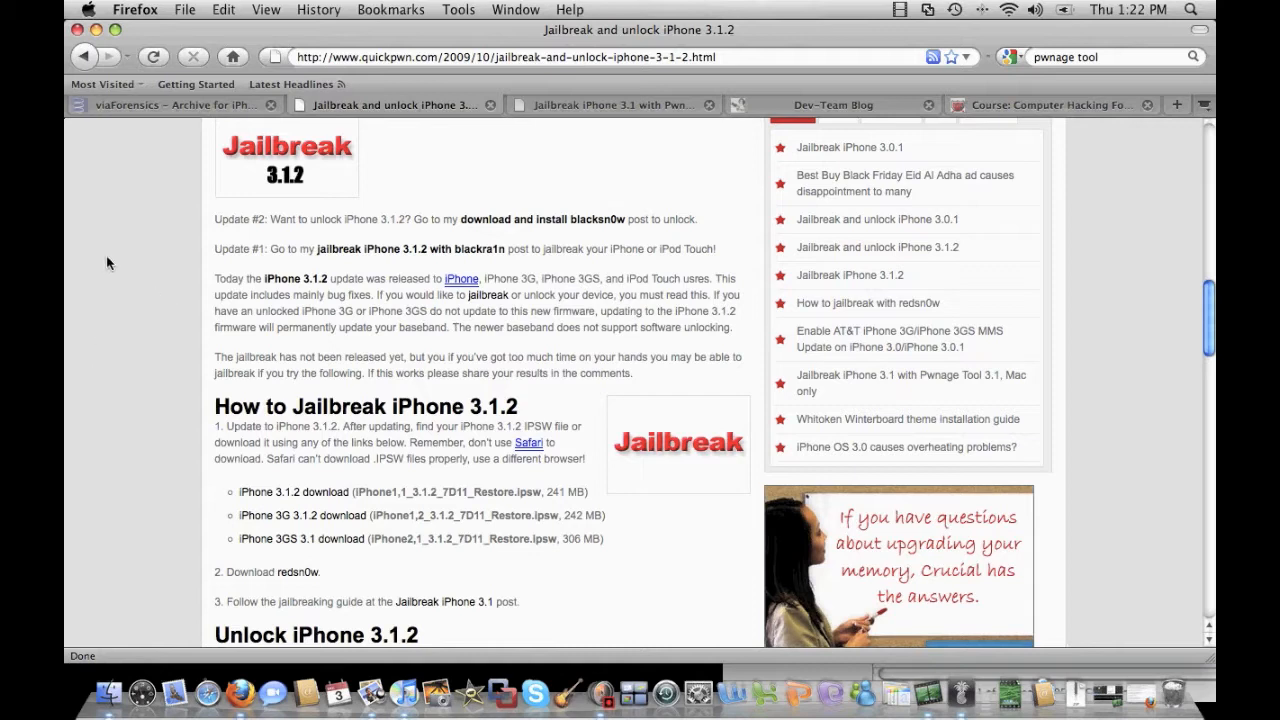
mouse_move(99, 257)
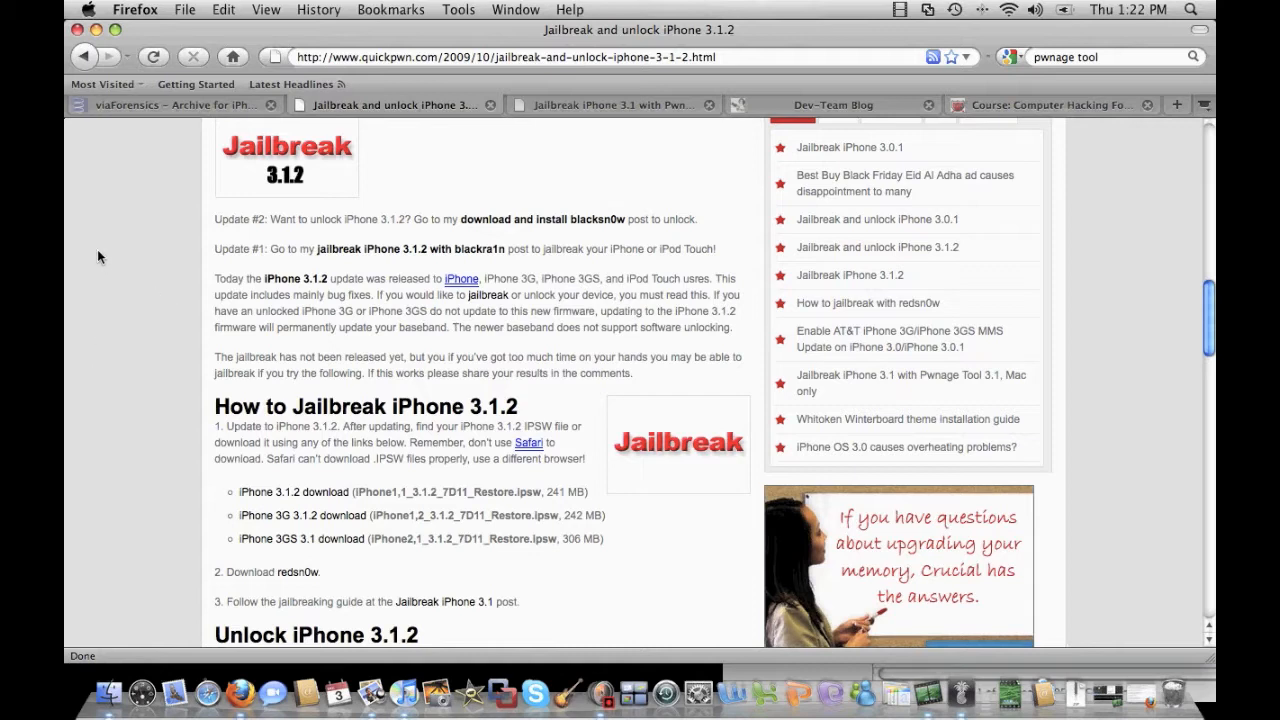
- Switch to the 'Jailbreak iPhone 3.1 with Pwnage Tool 3.1' guide tab
click(610, 104)
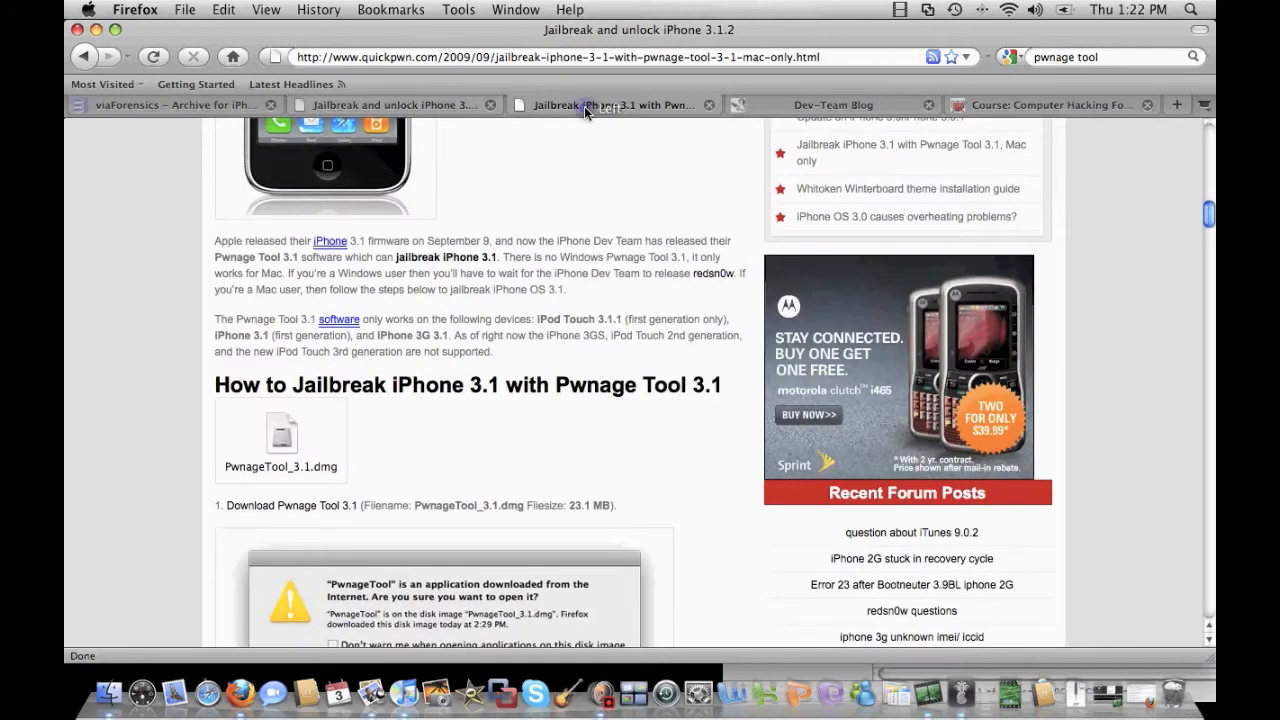
click(610, 105)
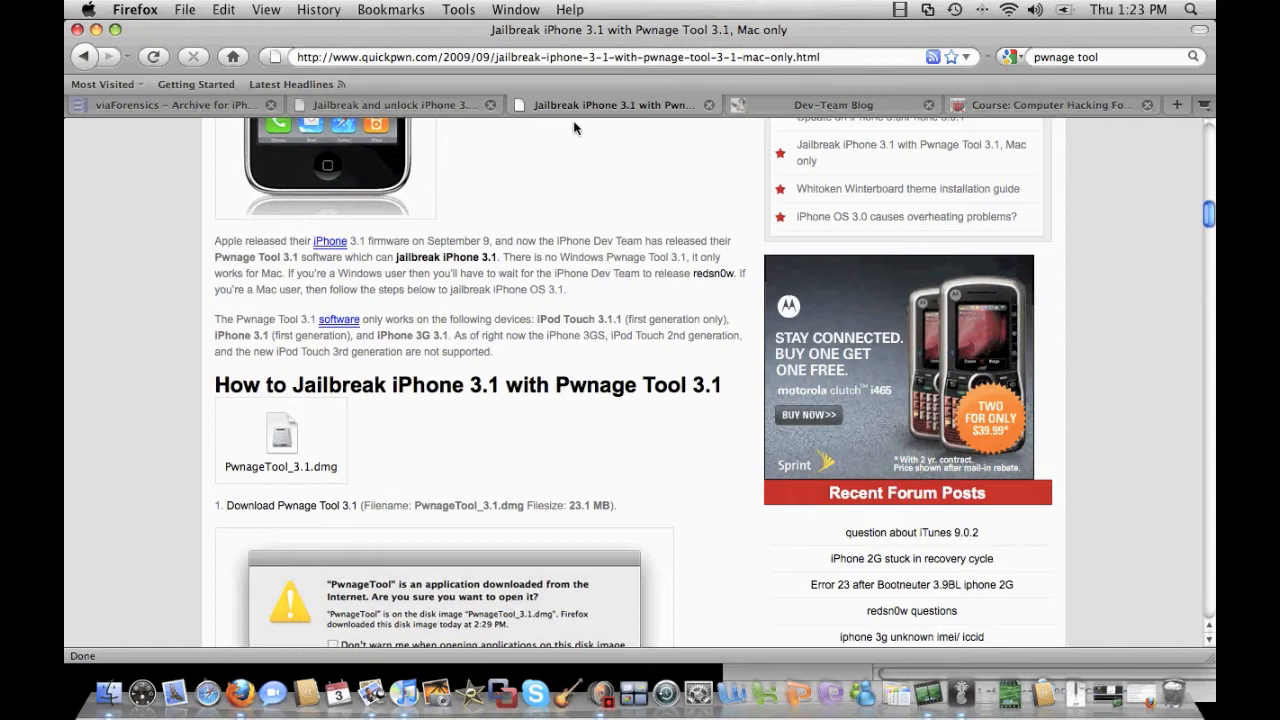
mouse_move(632, 124)
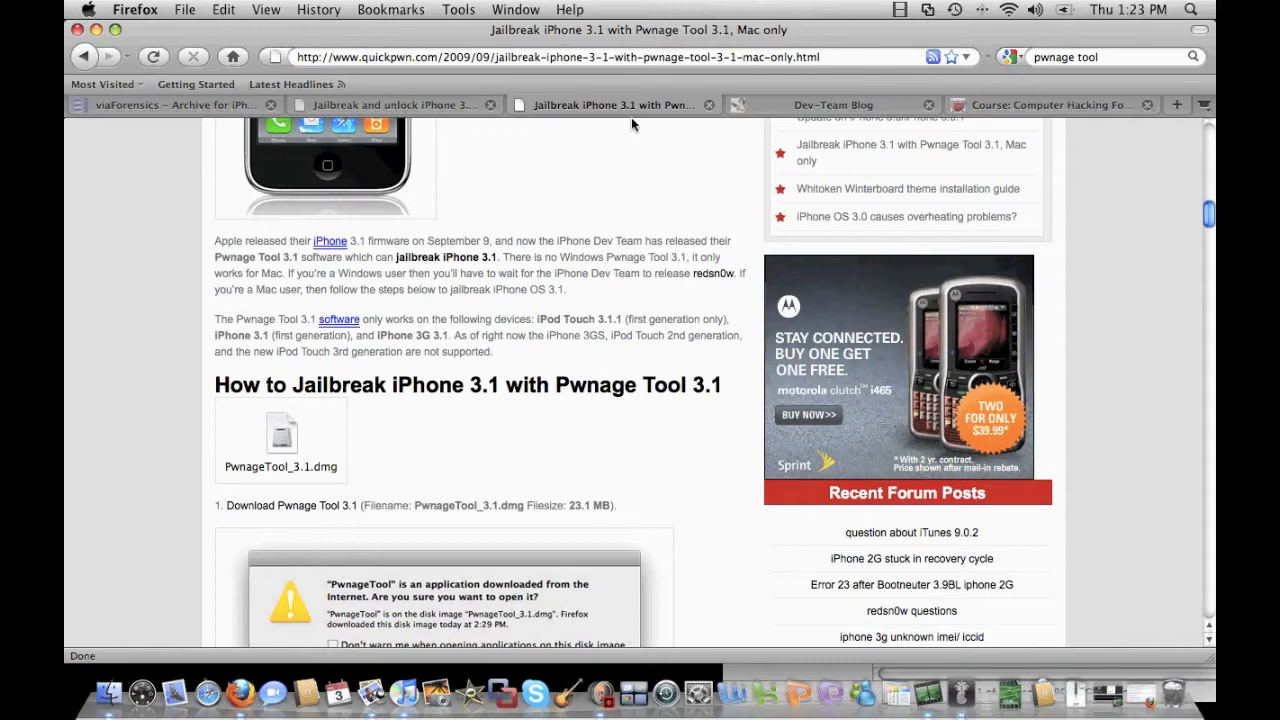
- Show the Dev-Team Blog tab at blog.iphone-dev.org
click(833, 104)
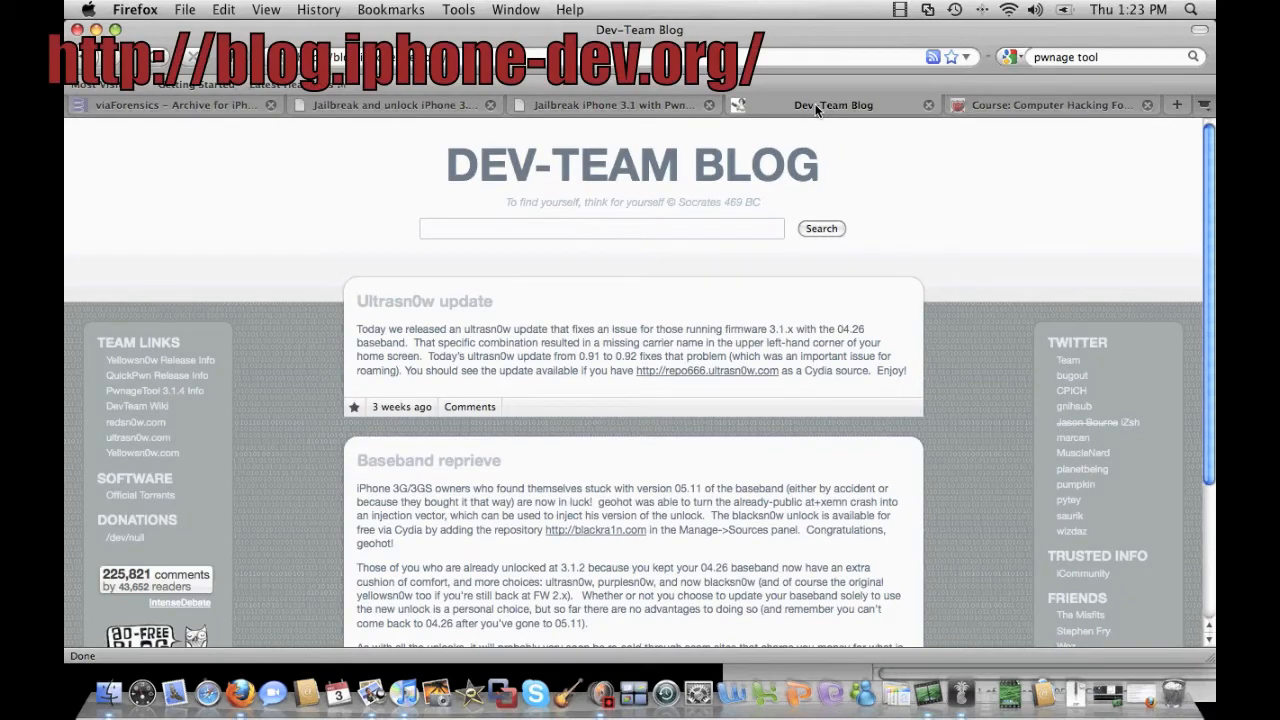
mouse_move(512, 280)
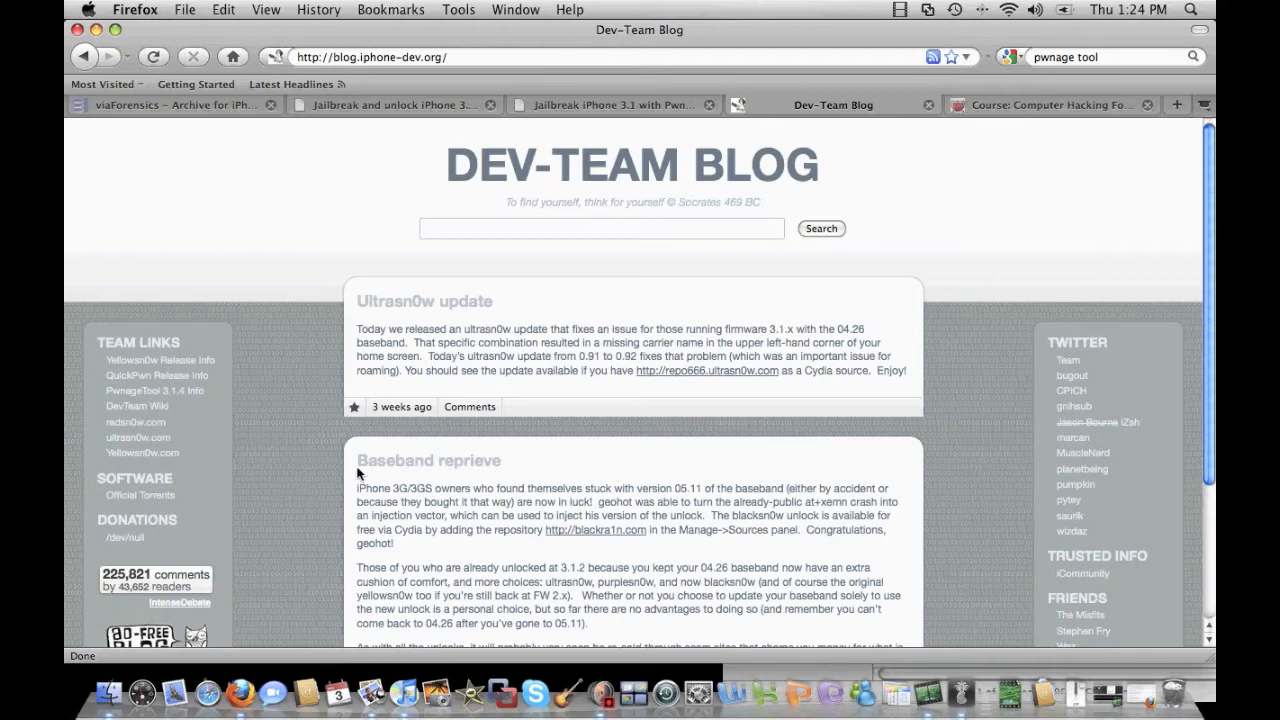
mouse_move(250, 419)
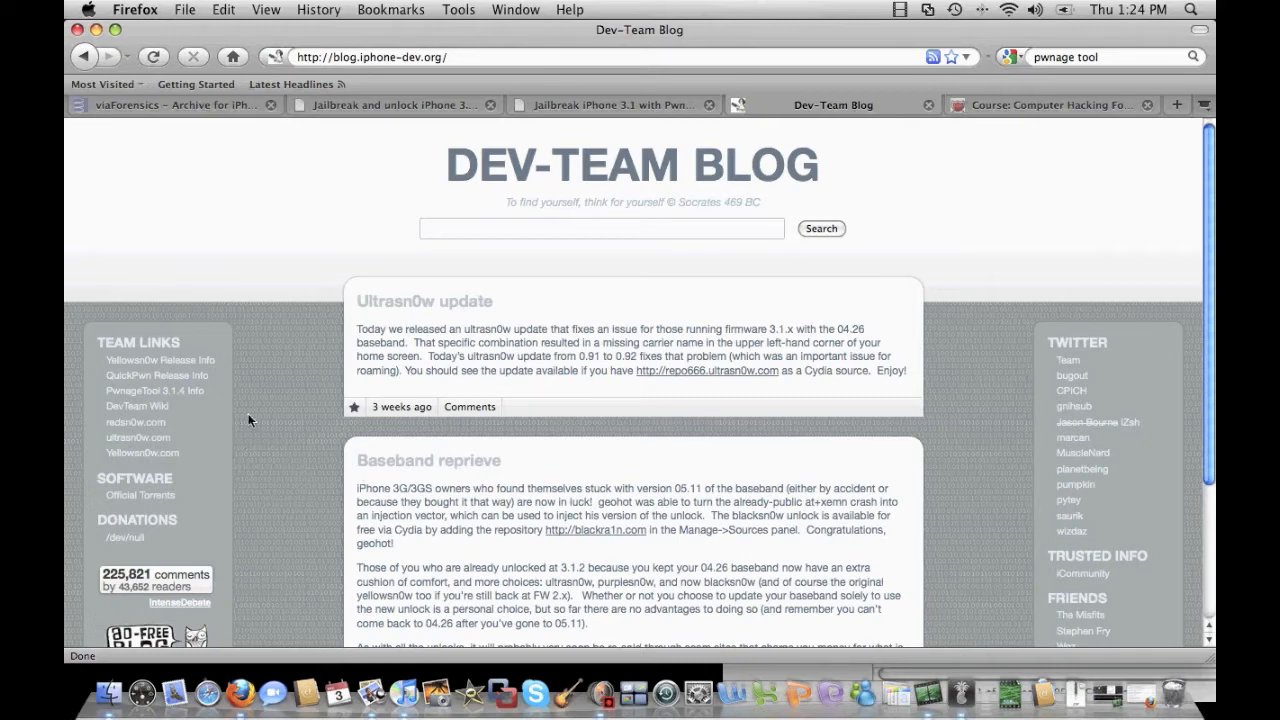
- Read the Pwnage Pie post on PwnageTool 3.1.4, then launch PwnageTool from the Dock
click(154, 390)
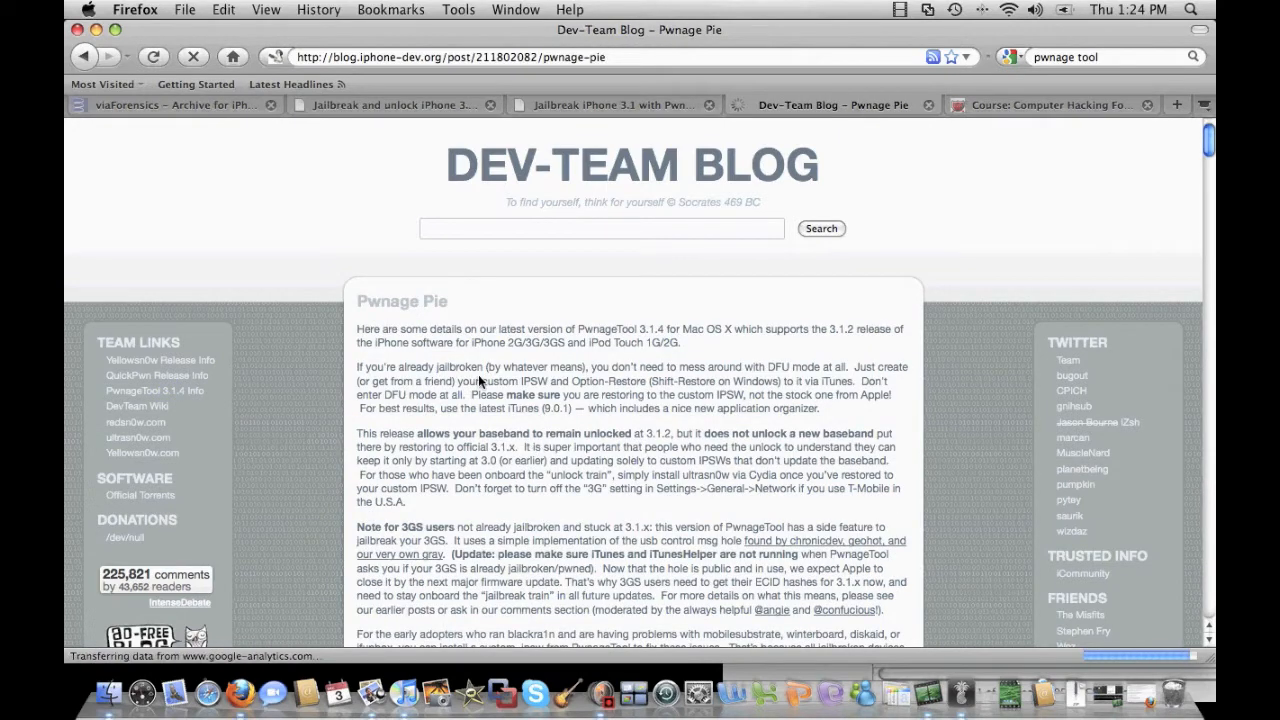
scroll(down, 3)
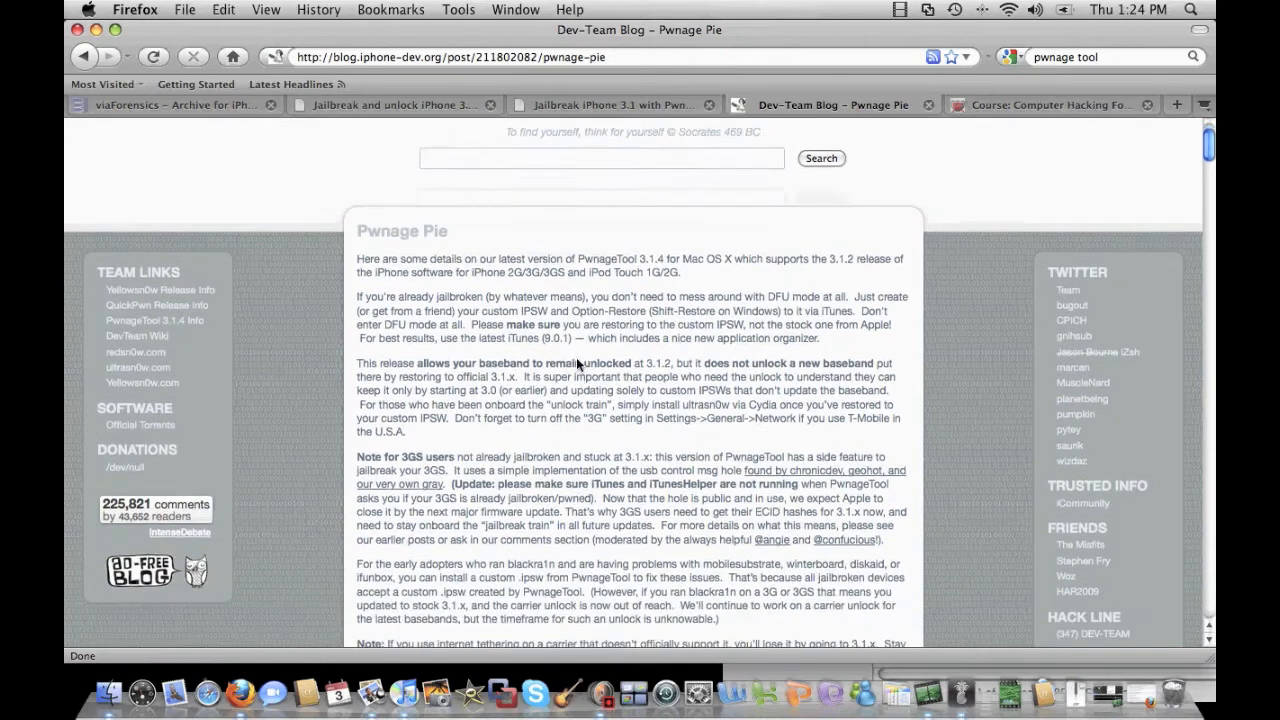
scroll(down, 3)
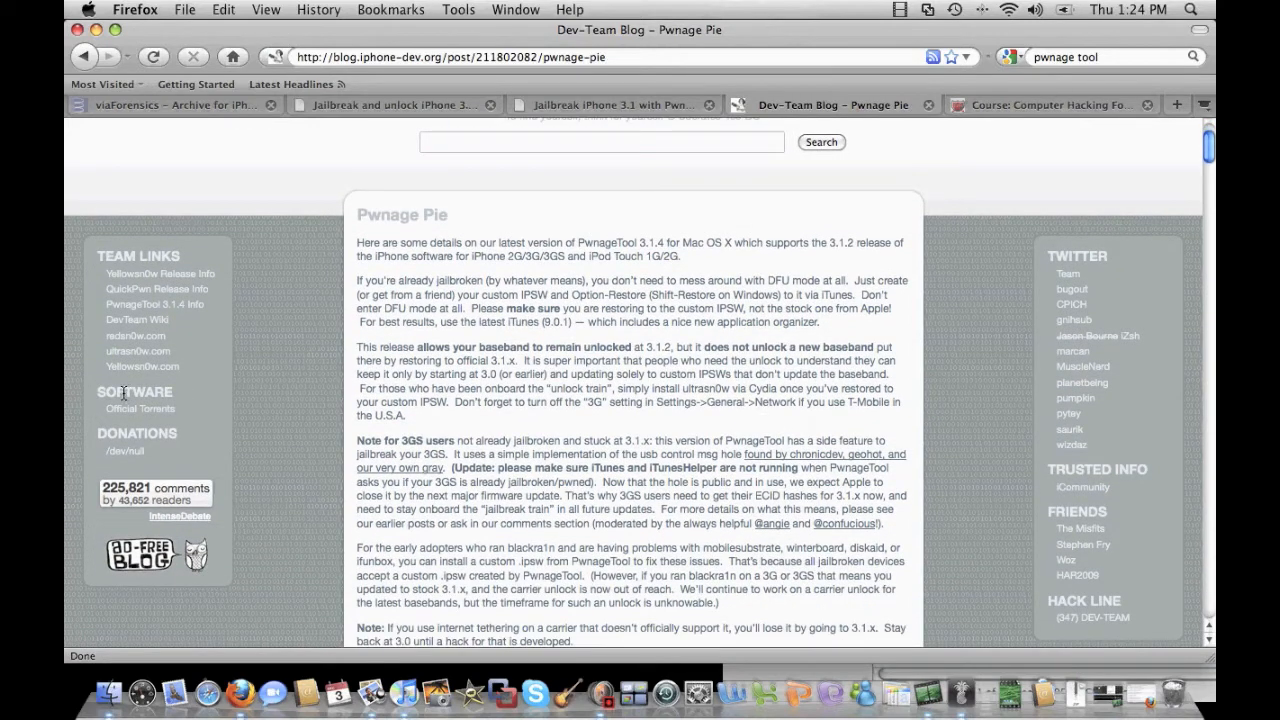
mouse_move(550, 412)
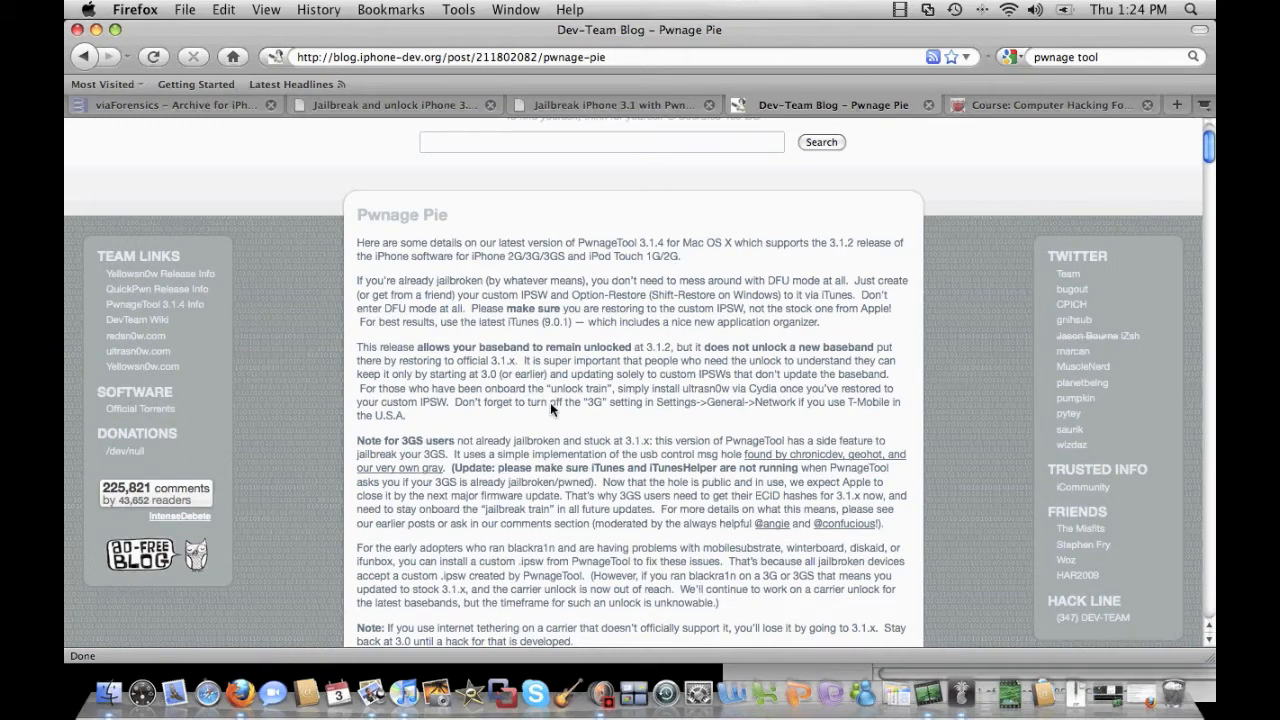
scroll(up, 3)
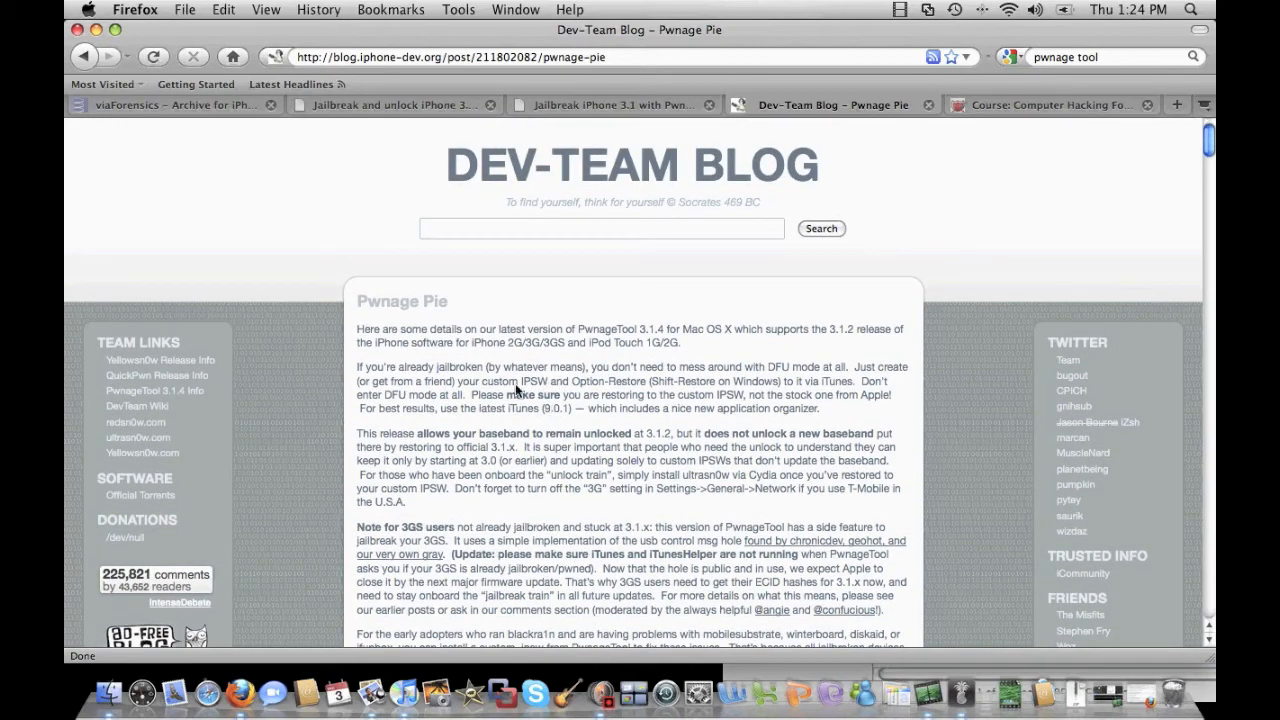
mouse_move(254, 378)
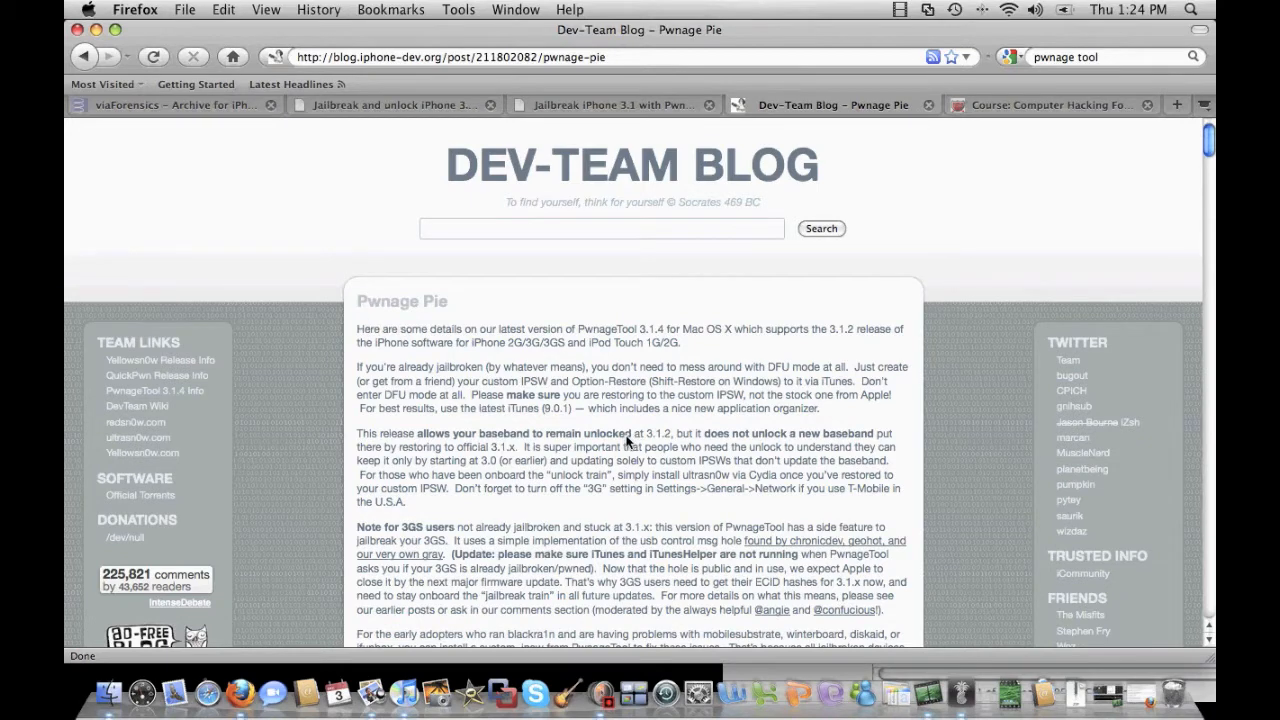
mouse_move(962, 705)
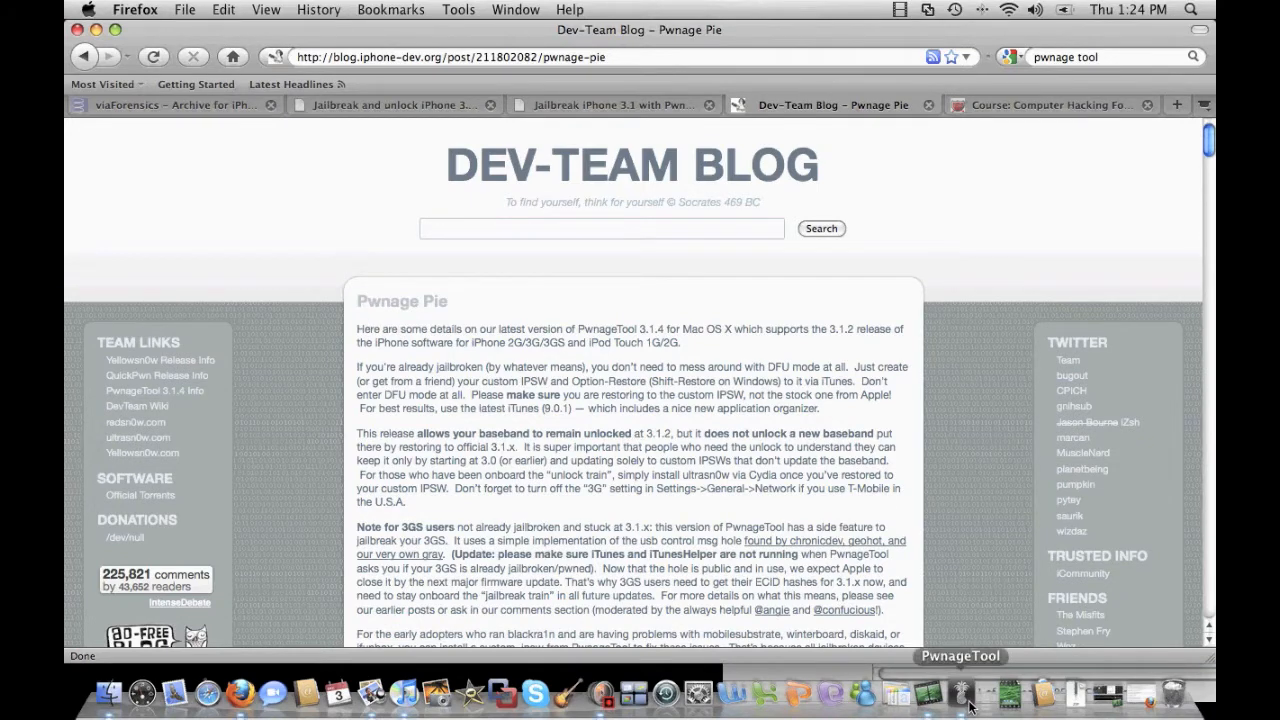
click(960, 692)
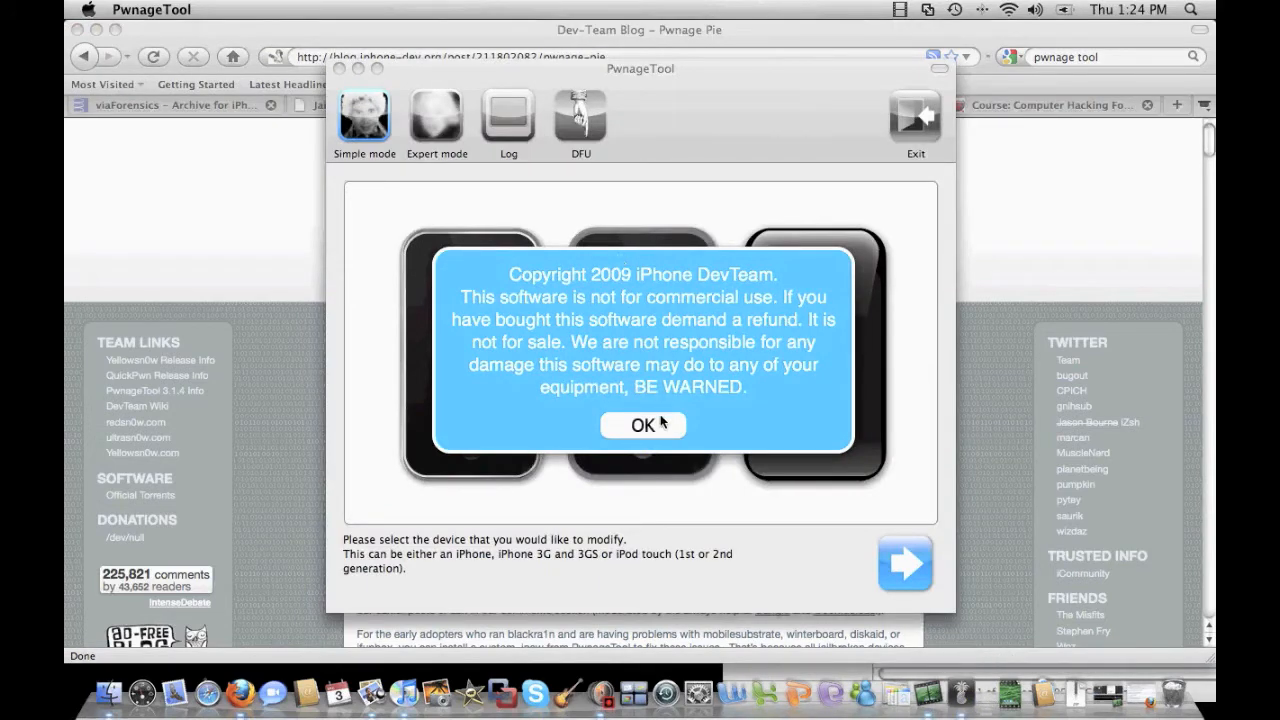
- Choose the original iPhone as the target device in PwnageTool's builder window
click(643, 425)
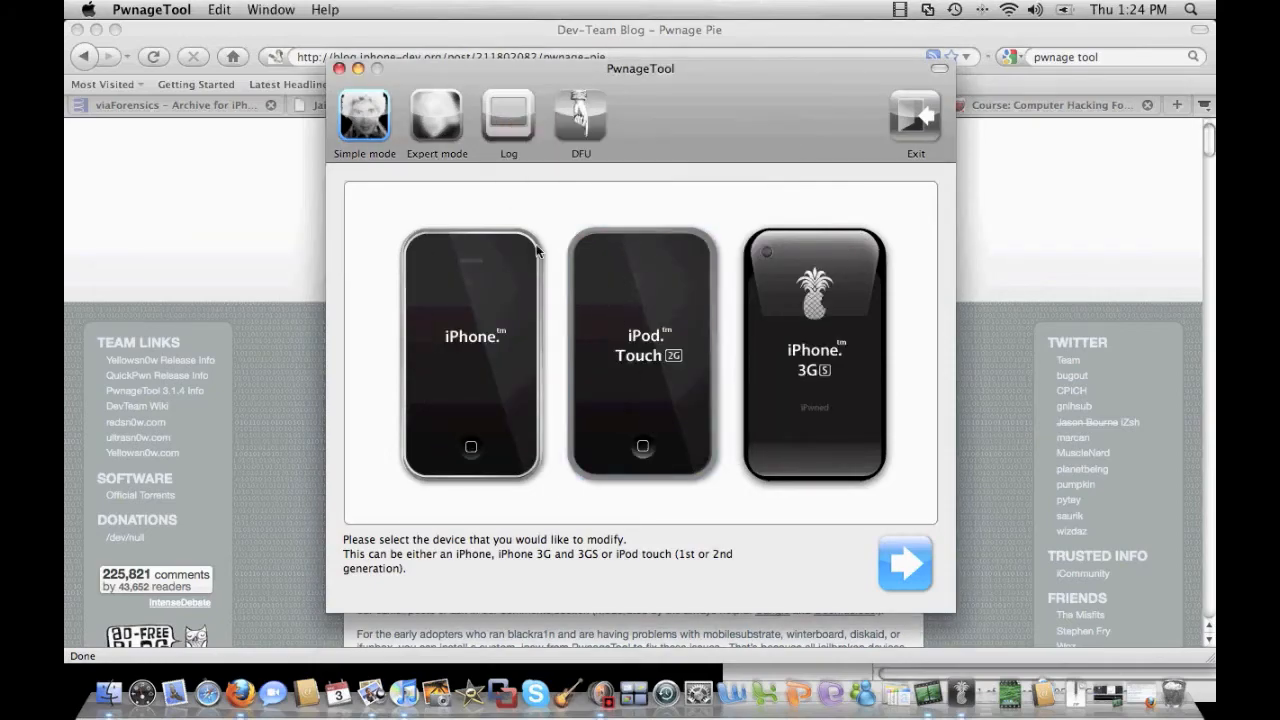
click(813, 357)
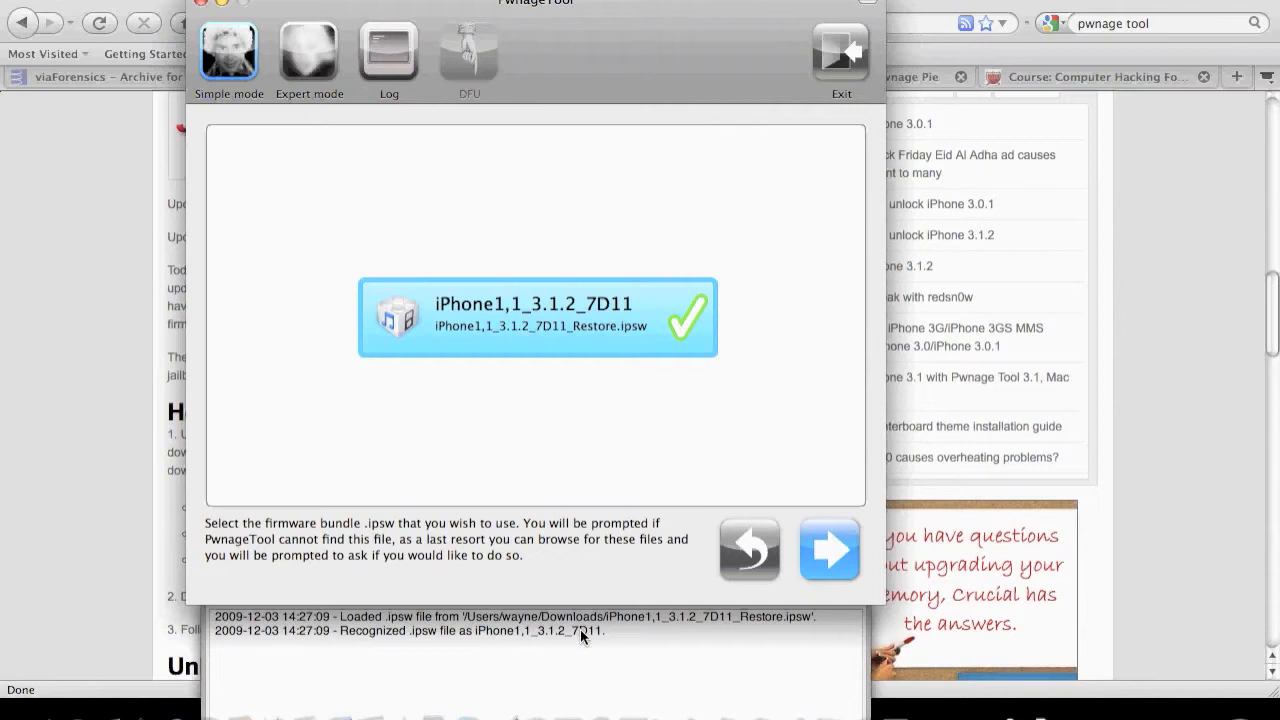
mouse_move(532, 602)
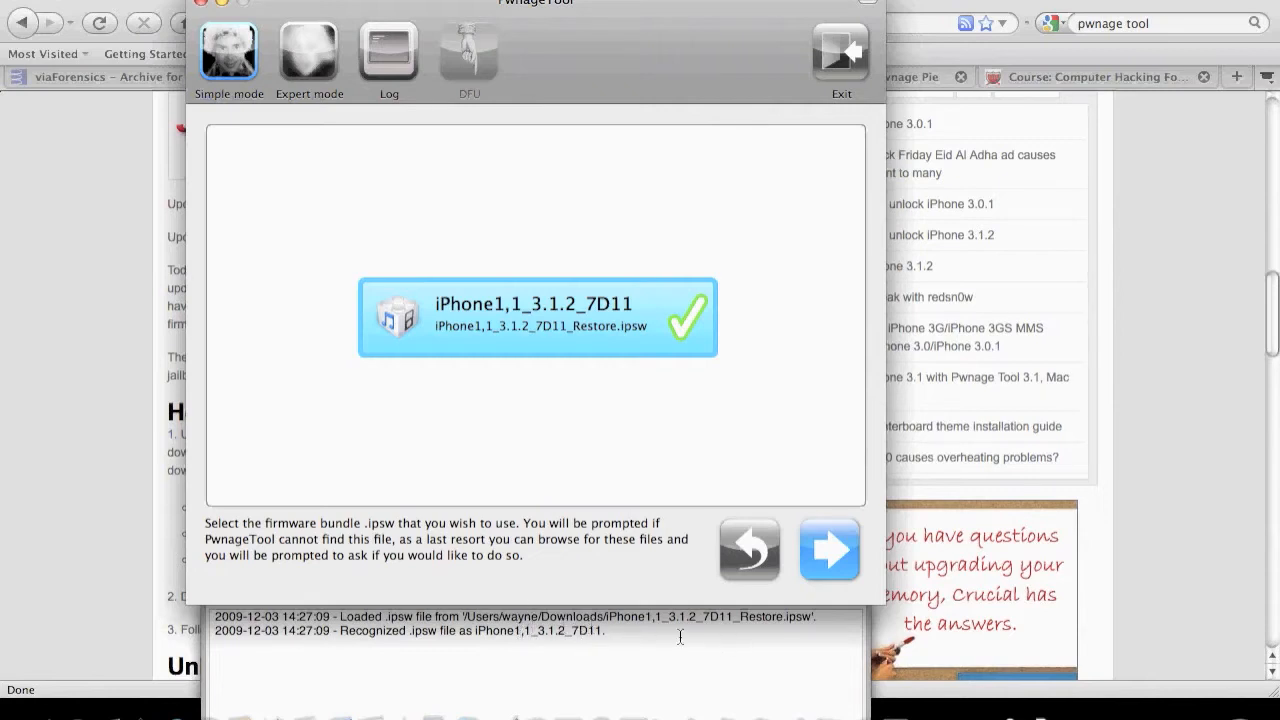
mouse_move(620, 528)
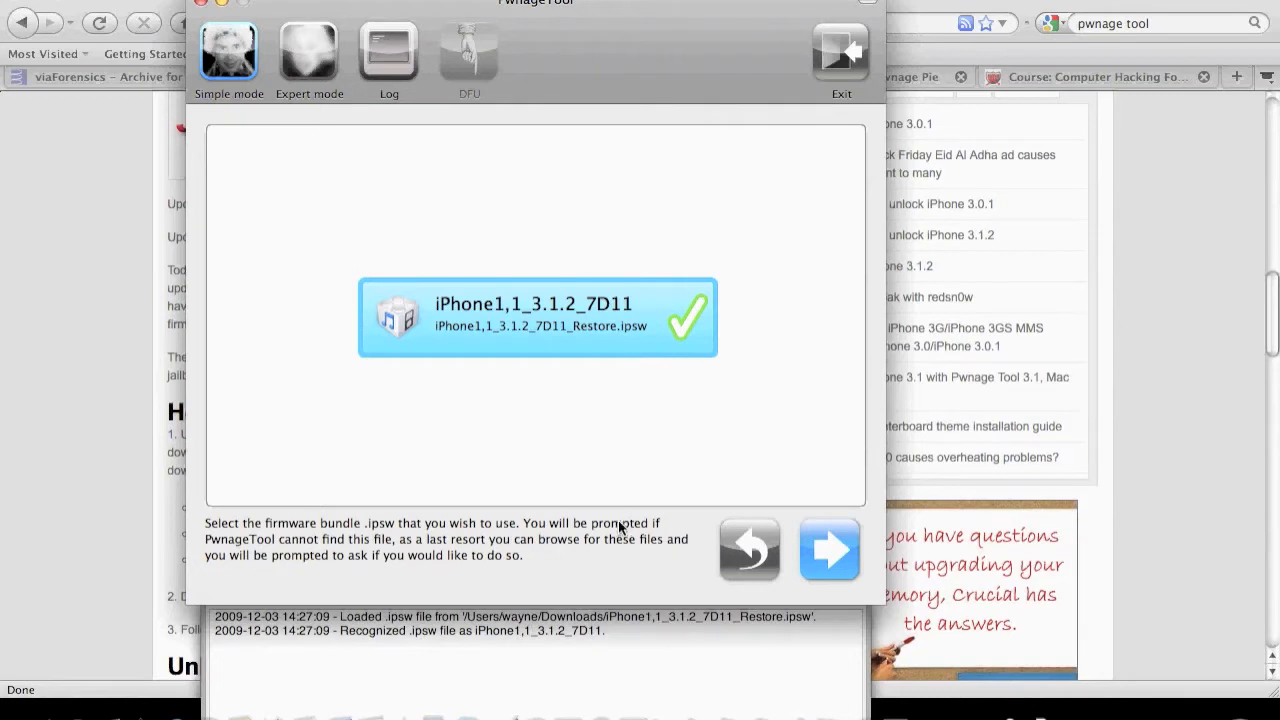
mouse_move(1001, 654)
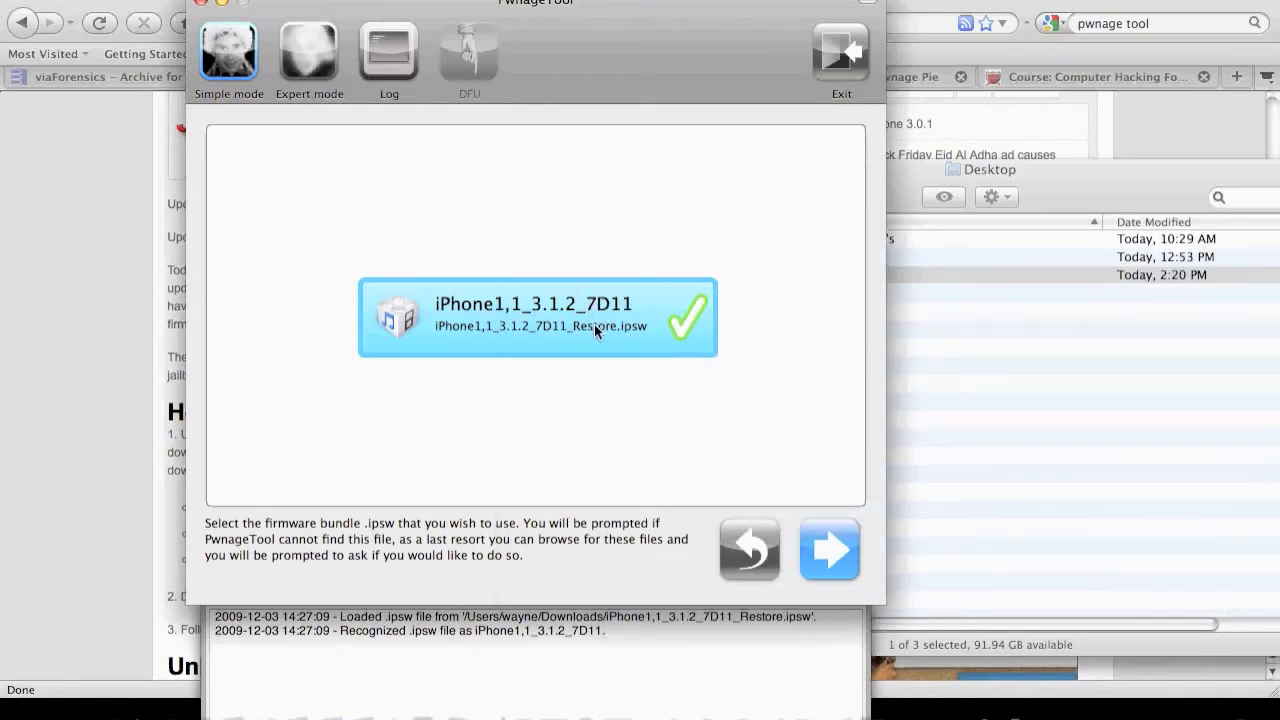
mouse_move(530, 357)
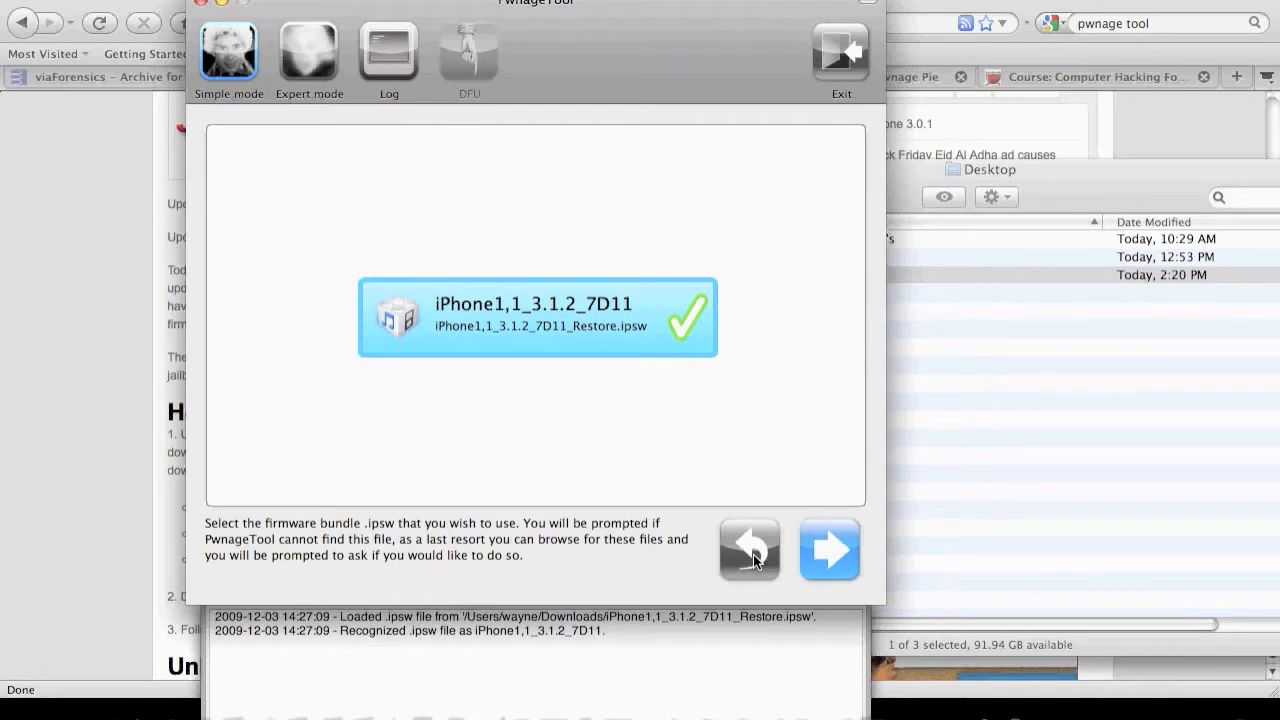
- Go back, pick the iPhone 3GS, and continue to load its iPhone2,1 firmware
click(829, 549)
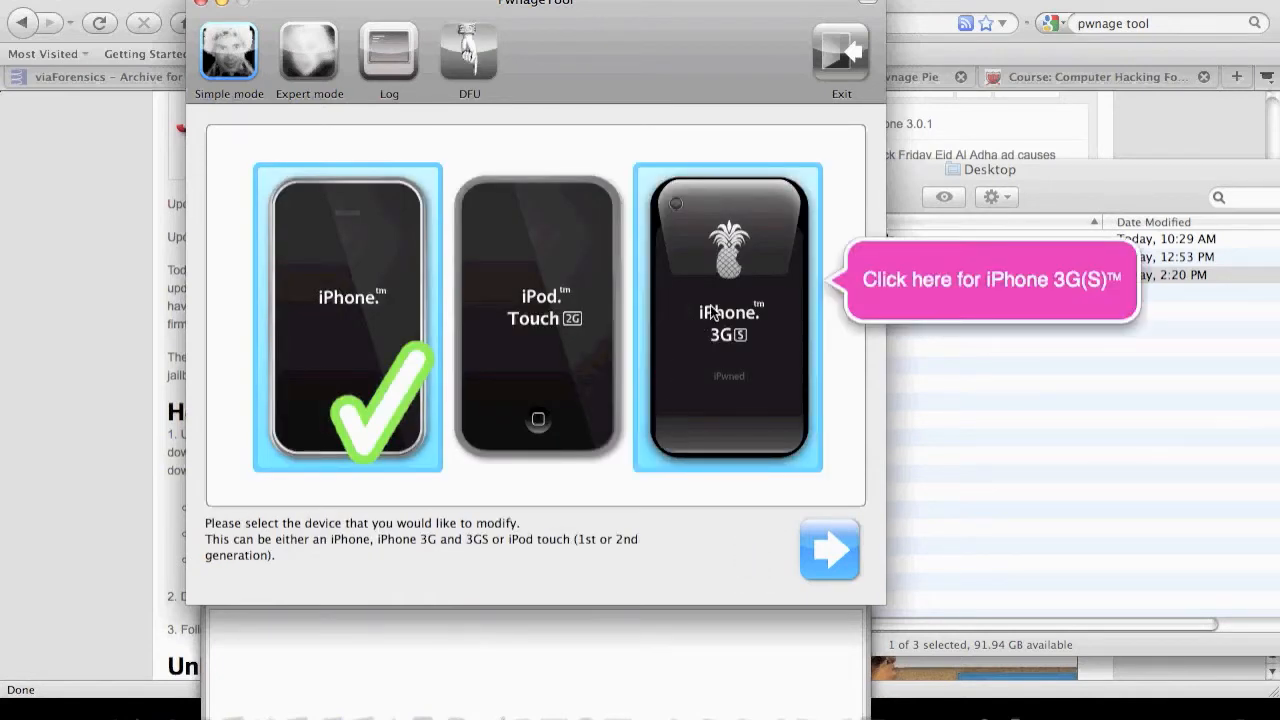
mouse_move(755, 330)
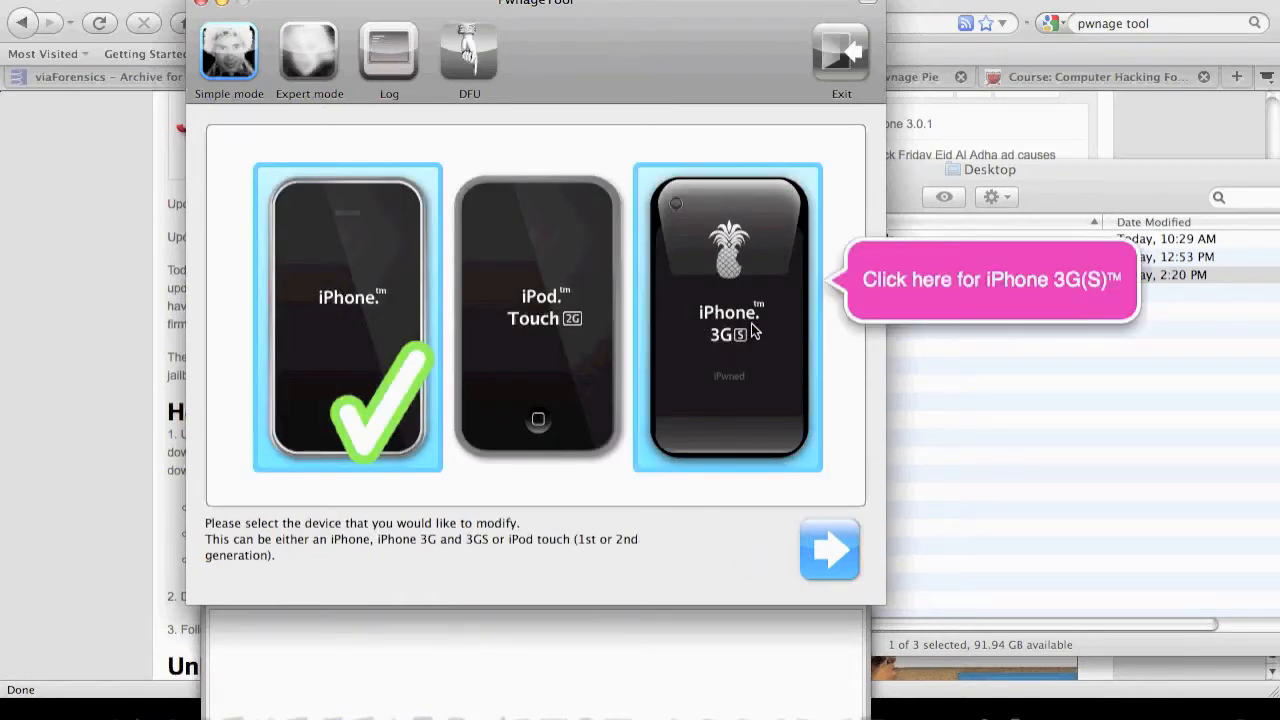
click(728, 317)
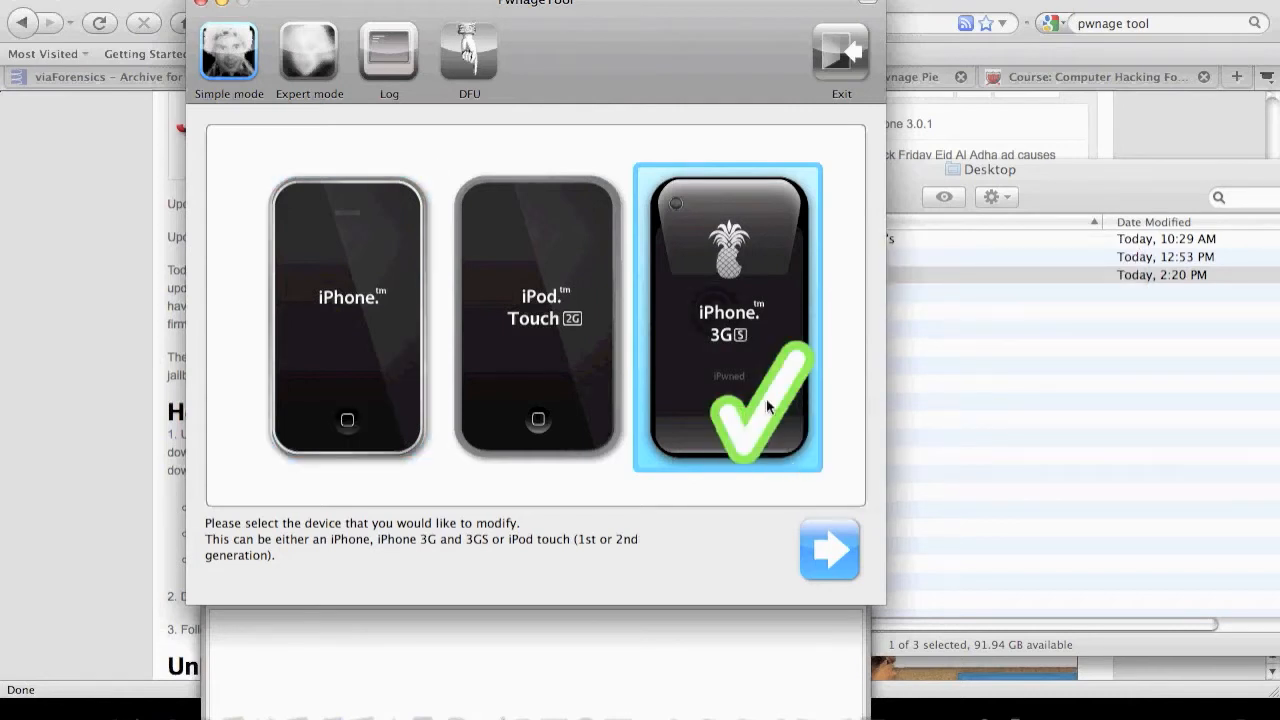
click(829, 549)
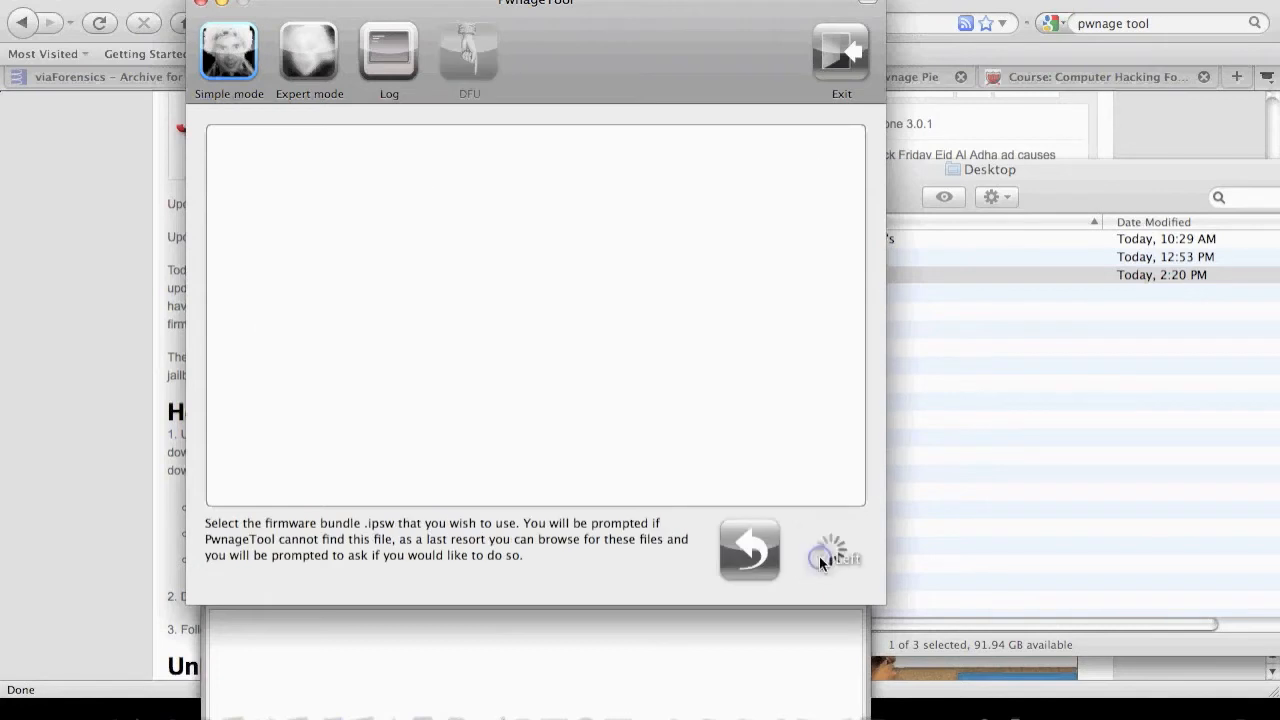
mouse_move(519, 263)
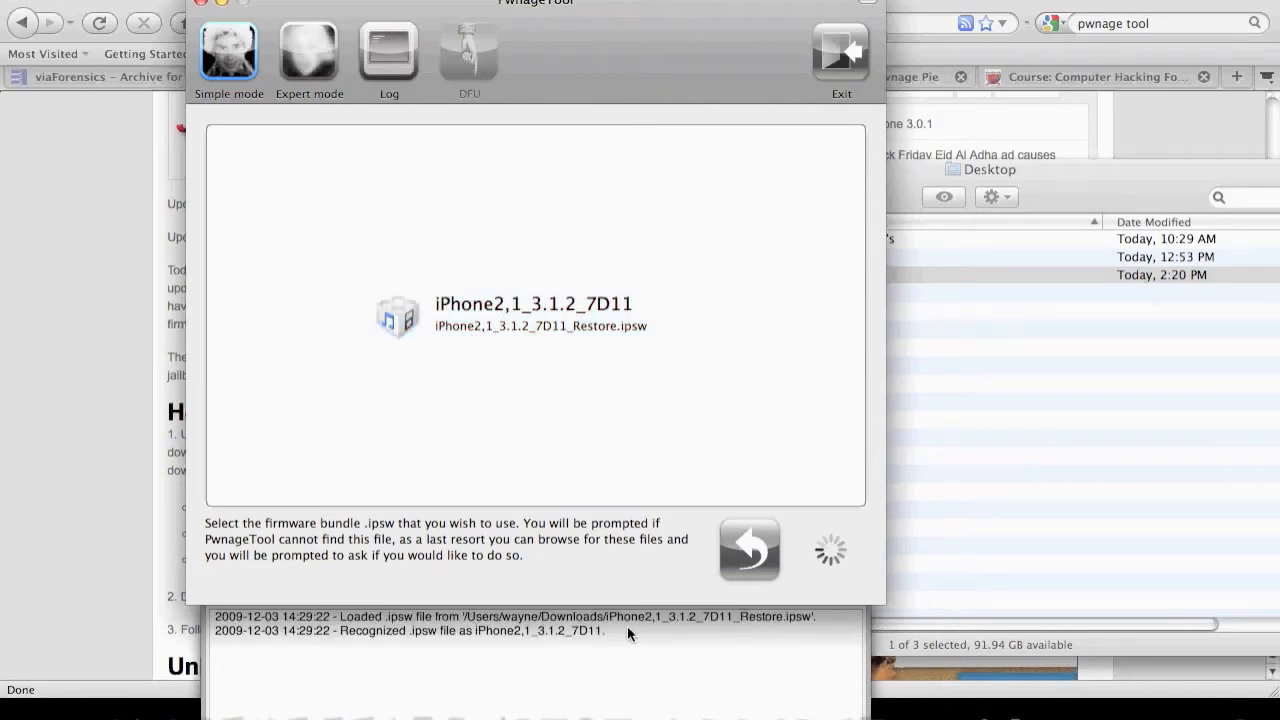
- Bring Firefox's QuickPwn 3.1.2 article forward to check the iPhone2,1_3.1.2_7D11 download
click(535, 317)
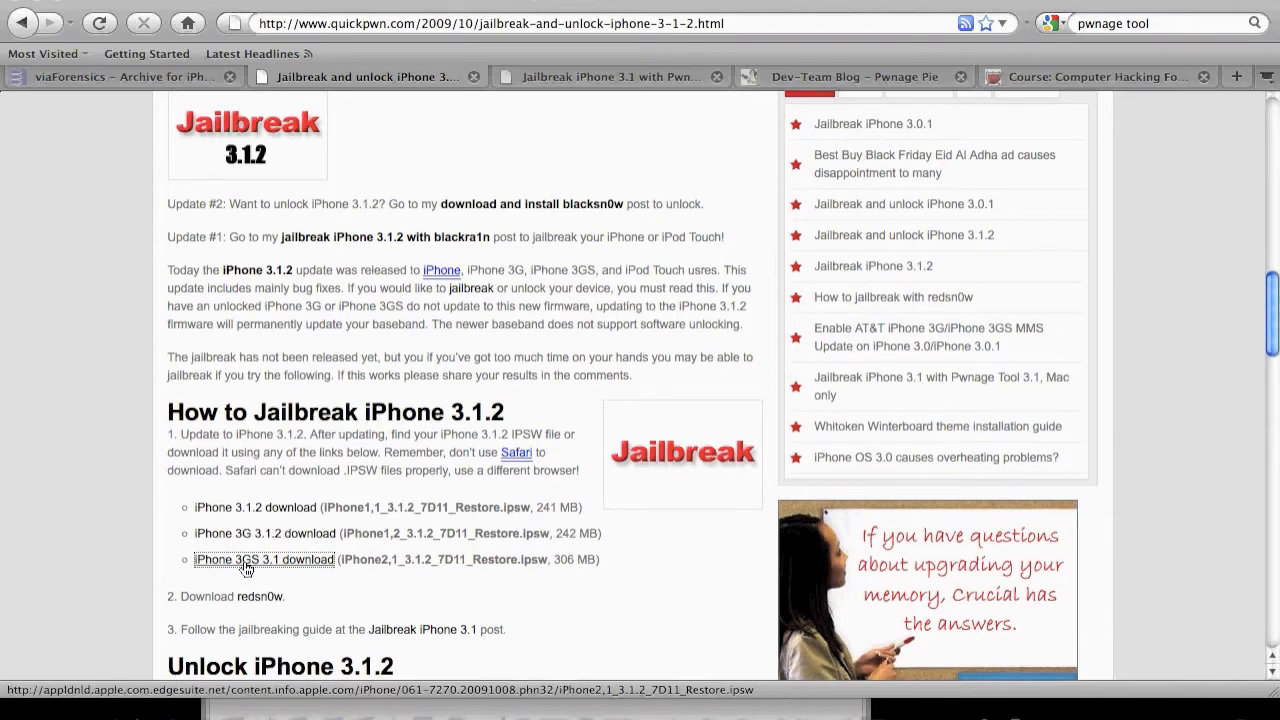
mouse_move(253, 533)
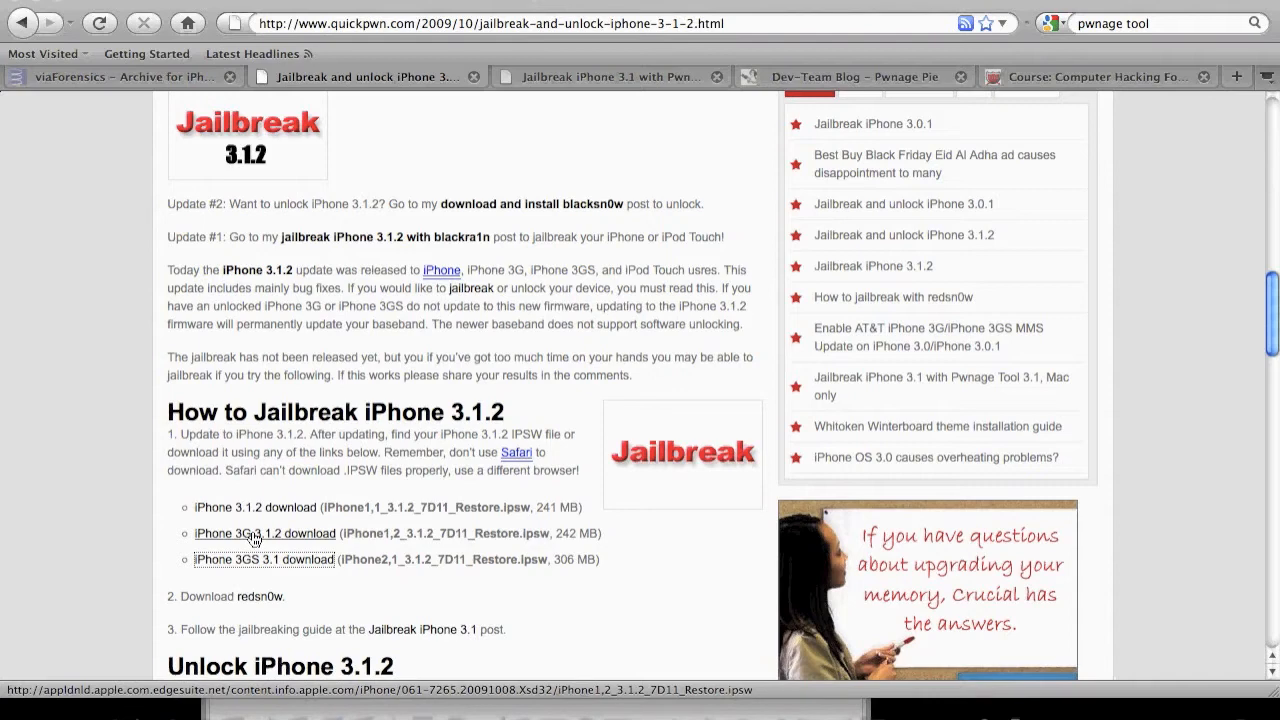
mouse_move(247, 507)
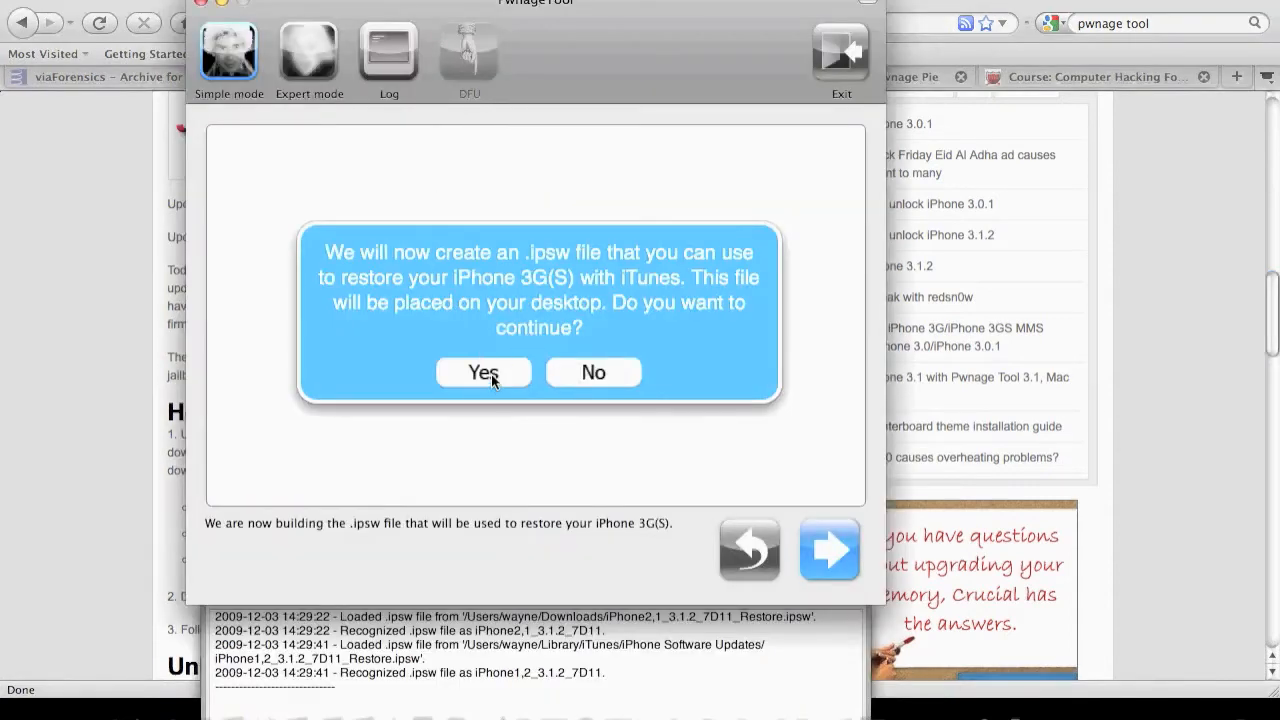
- Agree to build the custom iPhone 3G(S) restore .ipsw
click(484, 372)
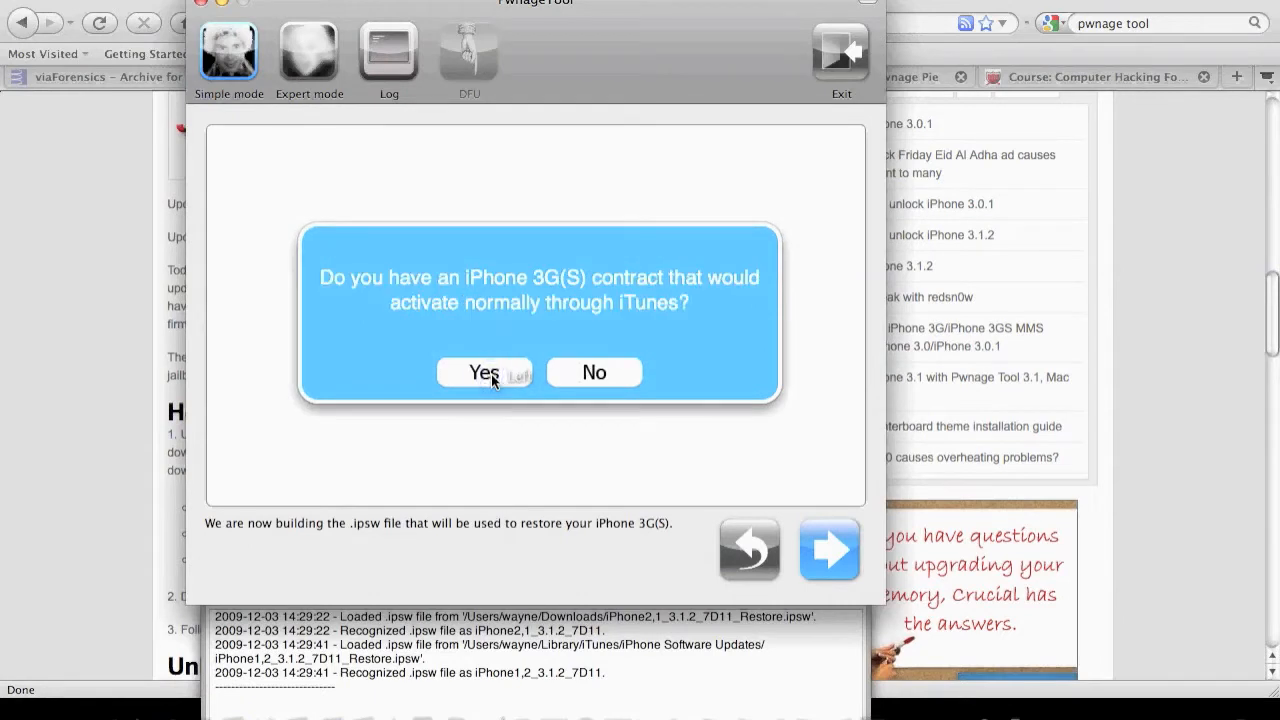
mouse_move(502, 297)
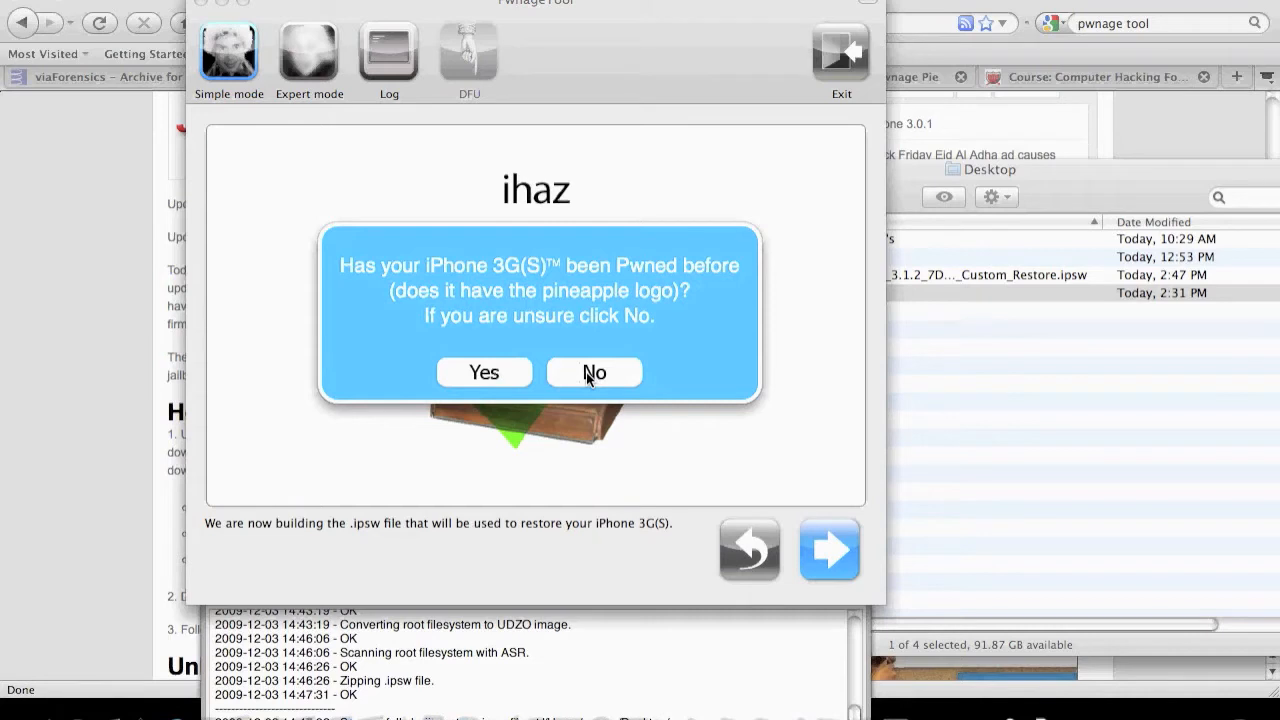
- Answer No to whether the iPhone has been pwned before
click(594, 372)
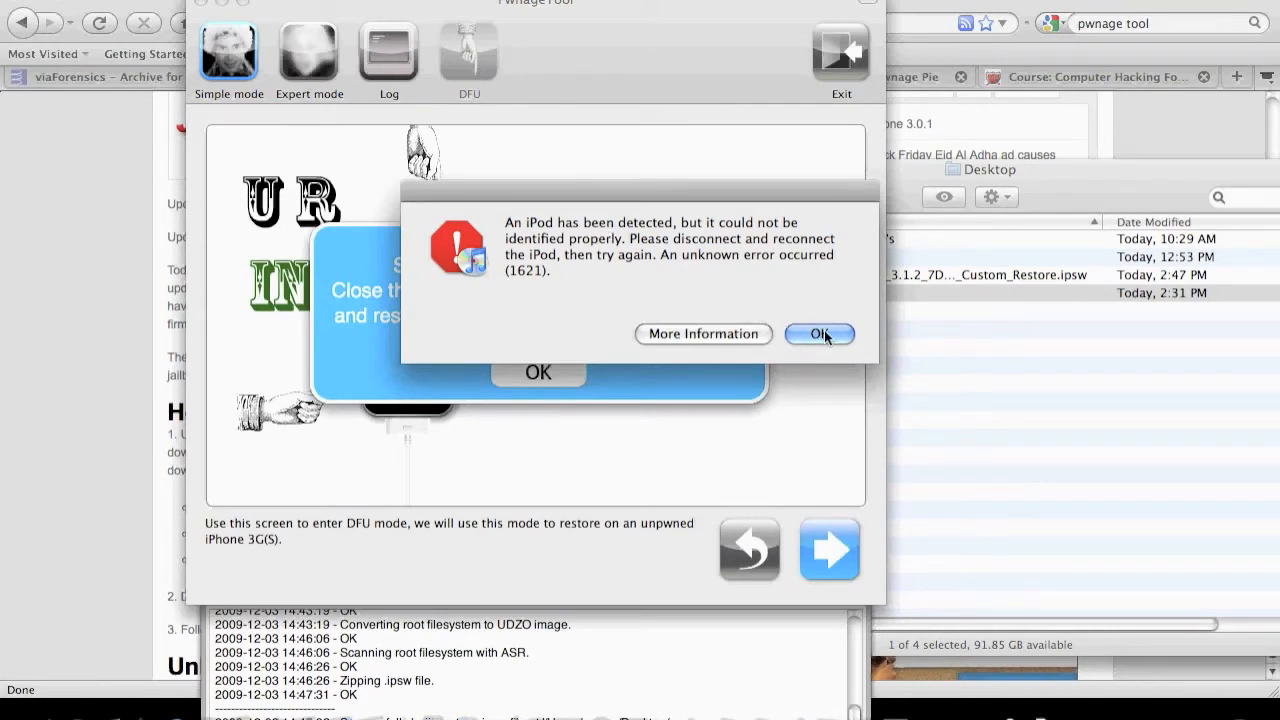
- Dismiss the error 1621 and recovery alerts, then restore from iPhone1,2_3.1.2_7D11_Custom_Restore.ipsw
click(819, 333)
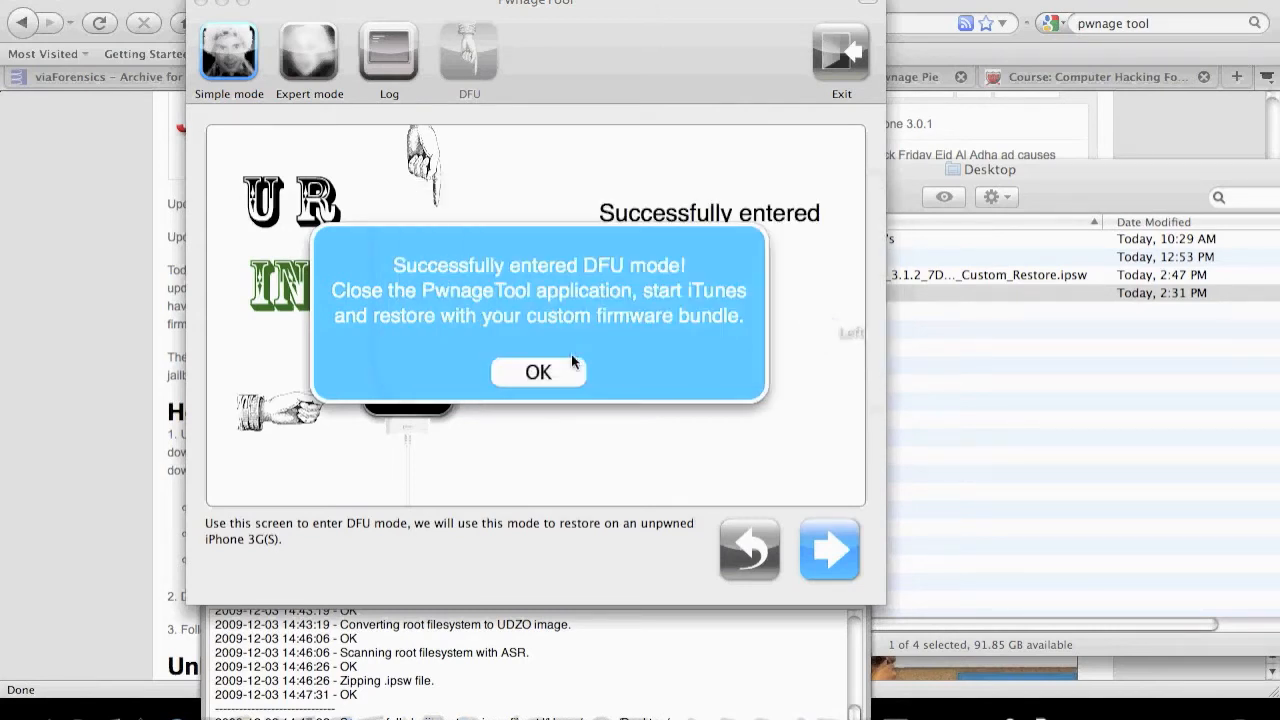
mouse_move(570, 368)
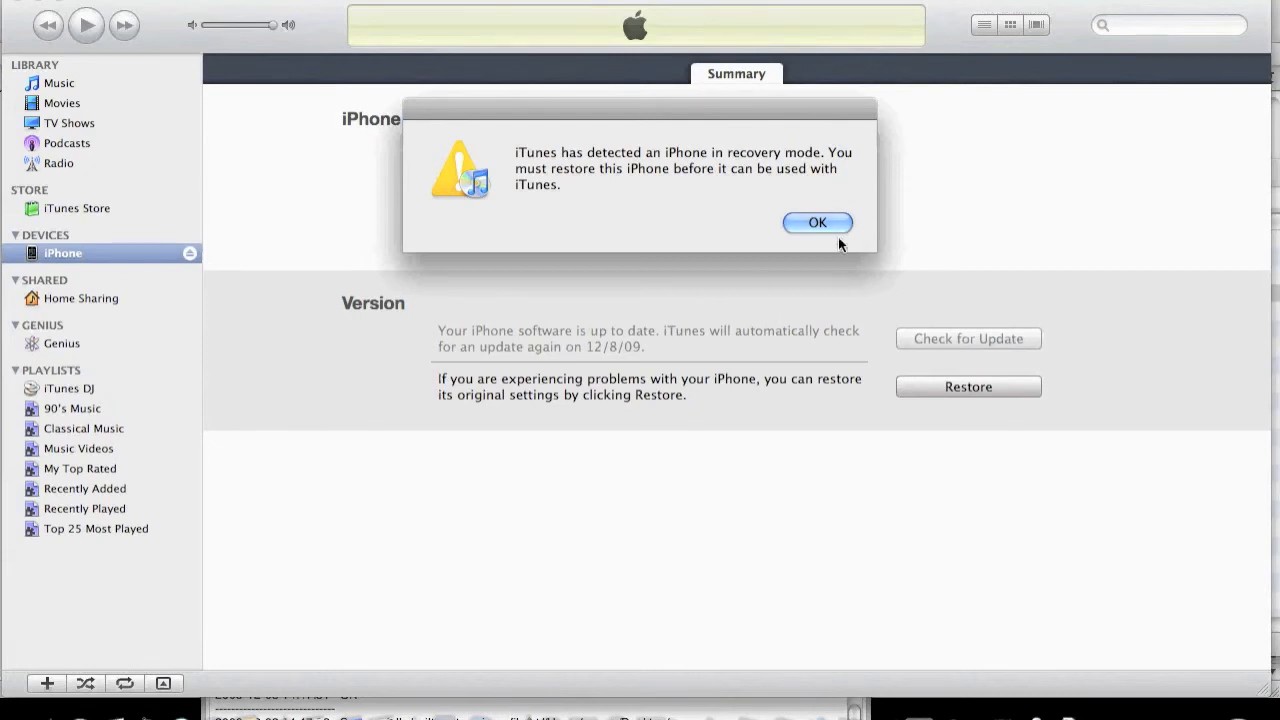
click(817, 222)
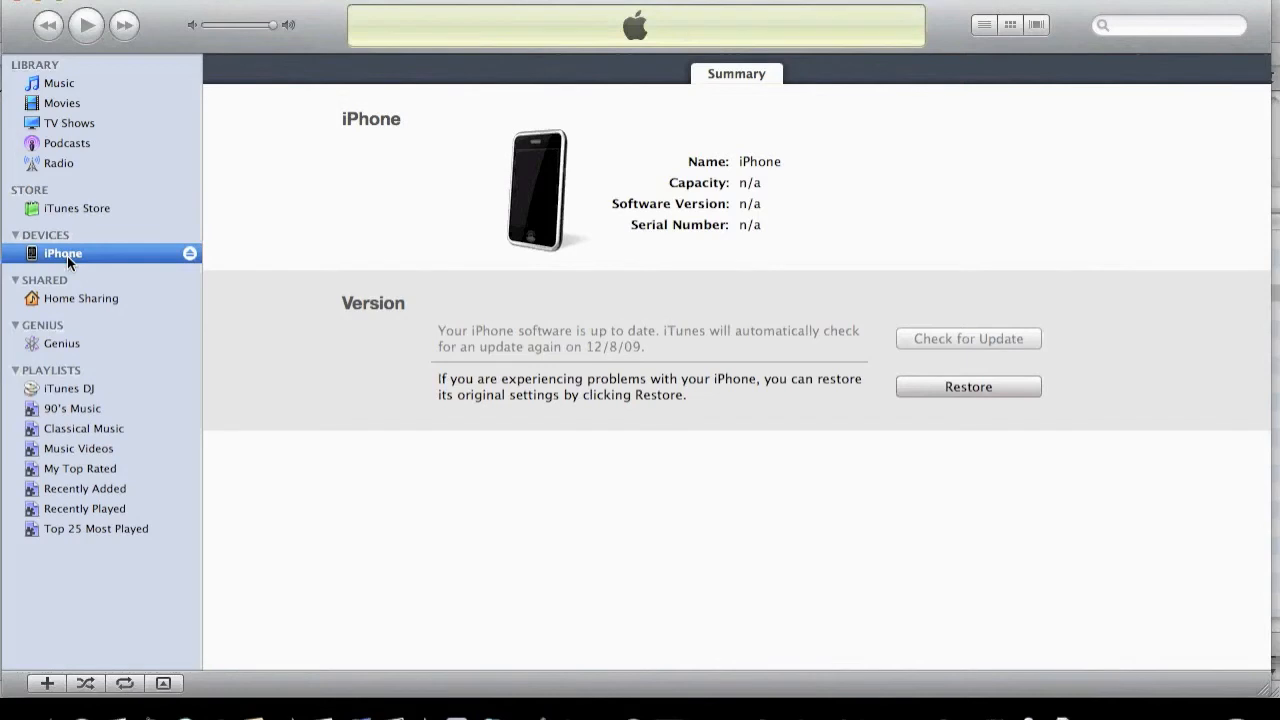
right_click(62, 253)
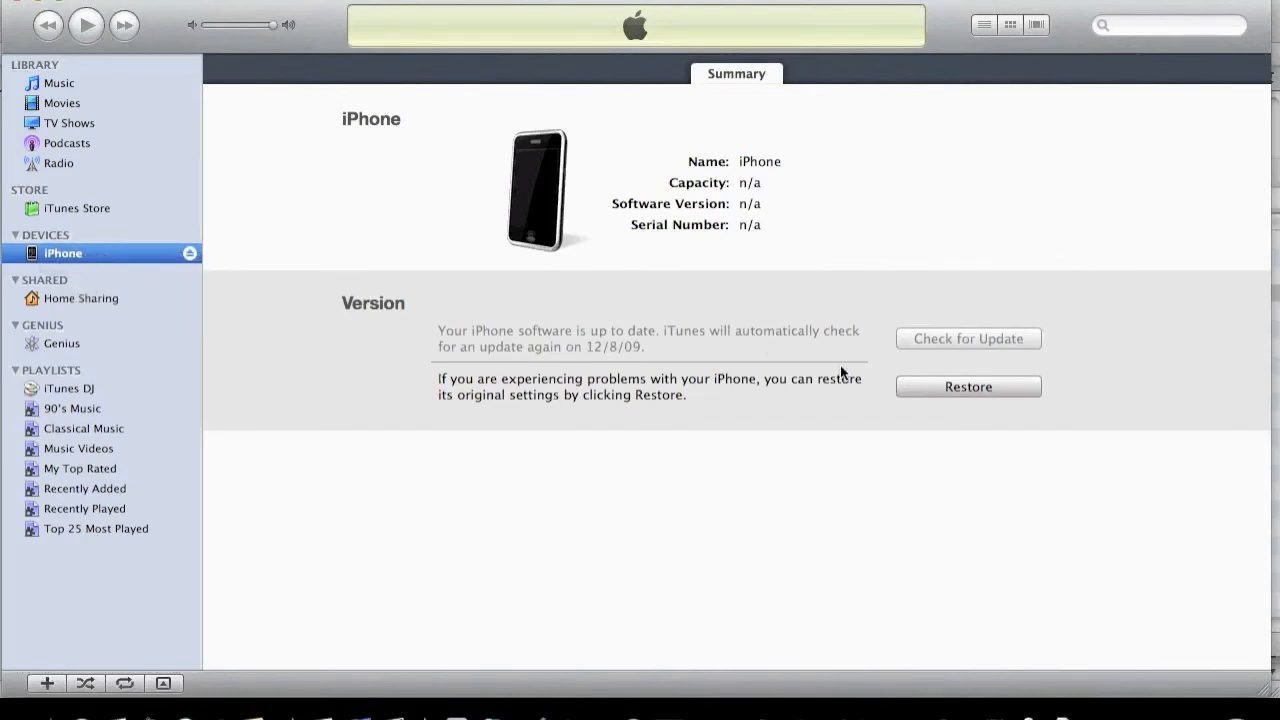
click(968, 387)
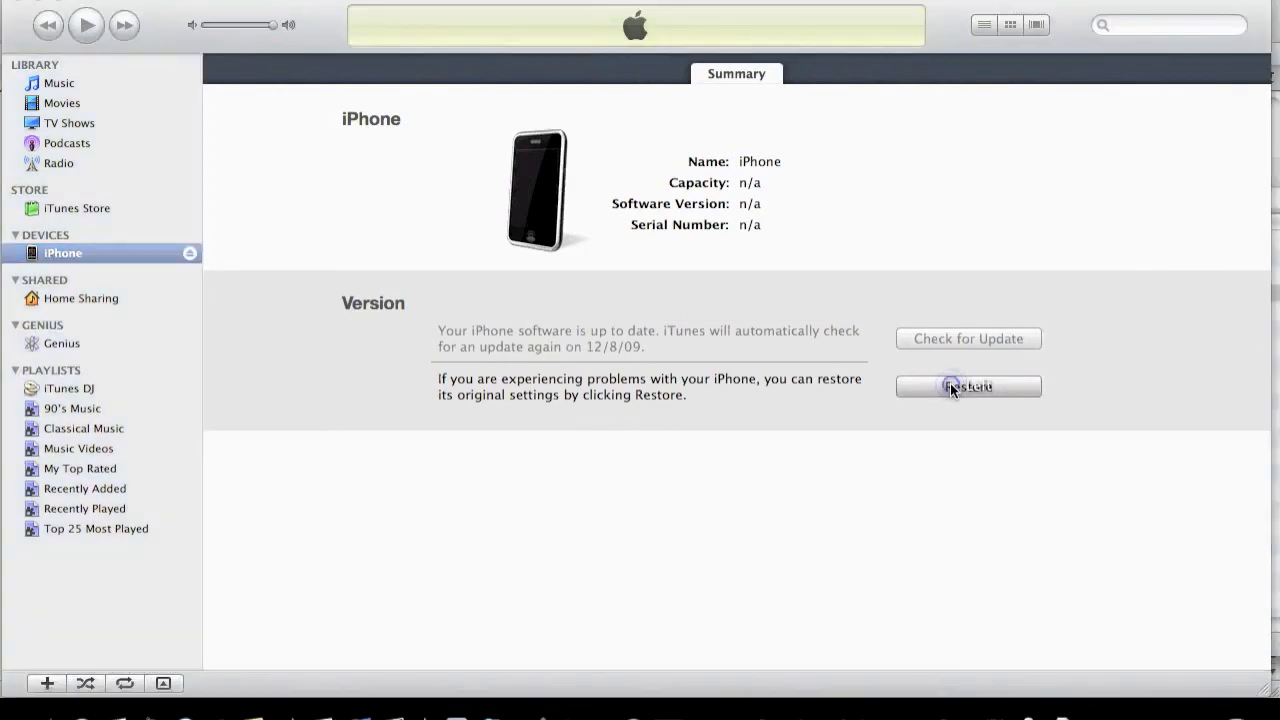
click(967, 387)
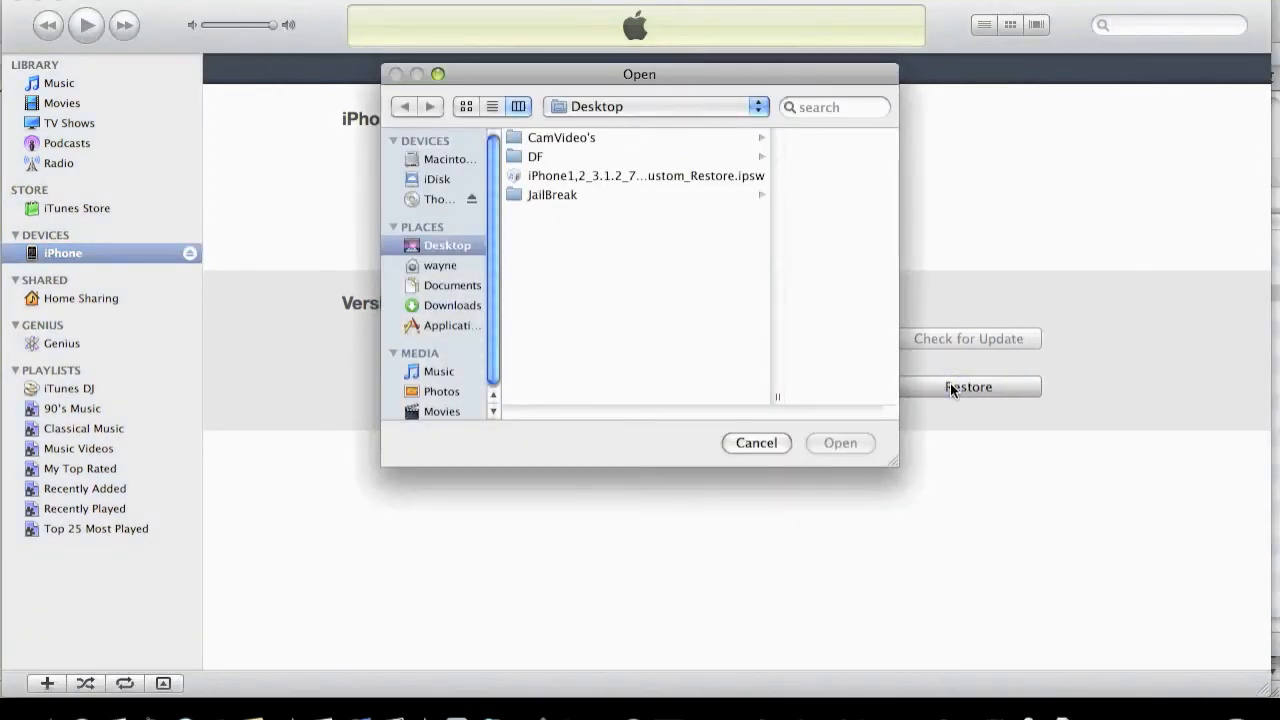
mouse_move(645, 222)
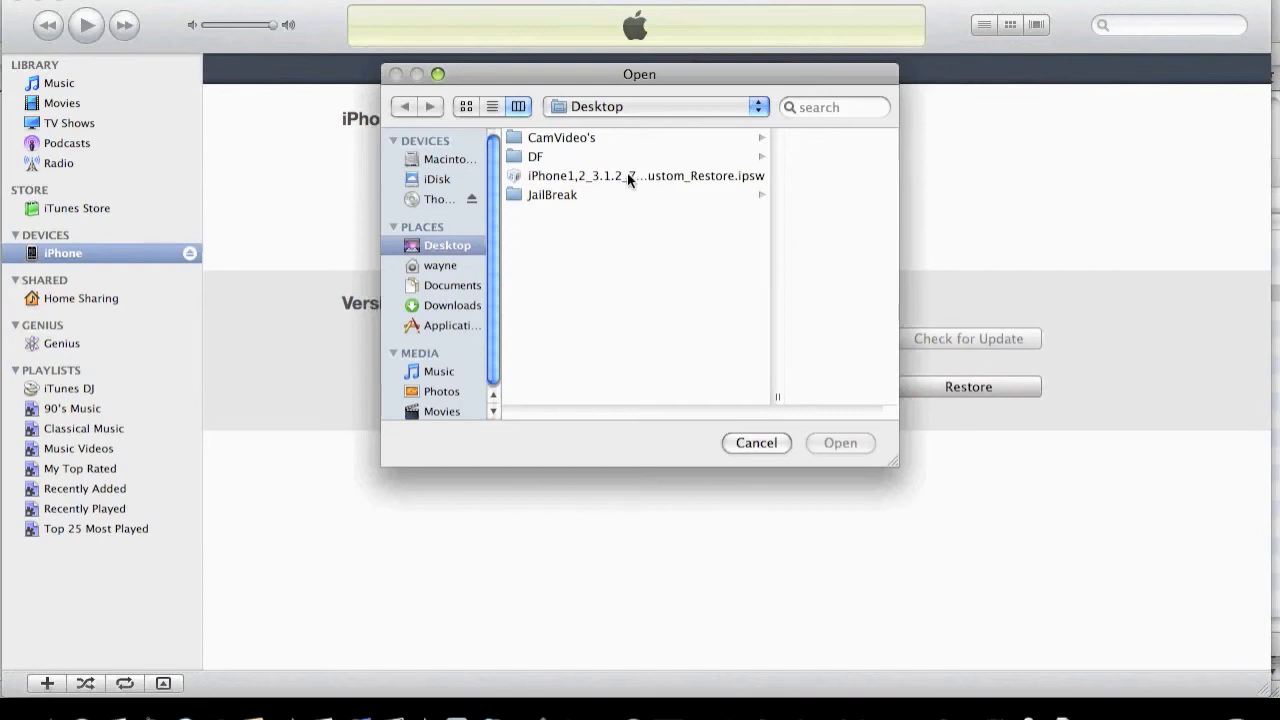
click(630, 175)
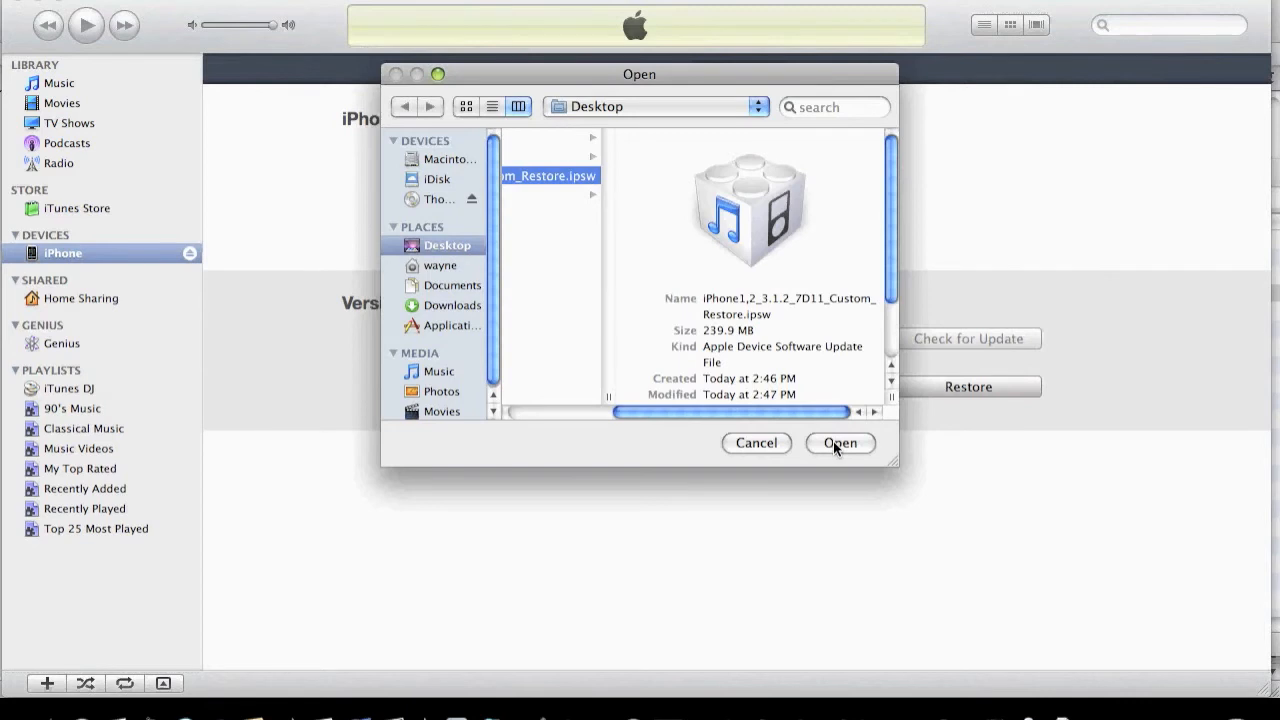
click(840, 443)
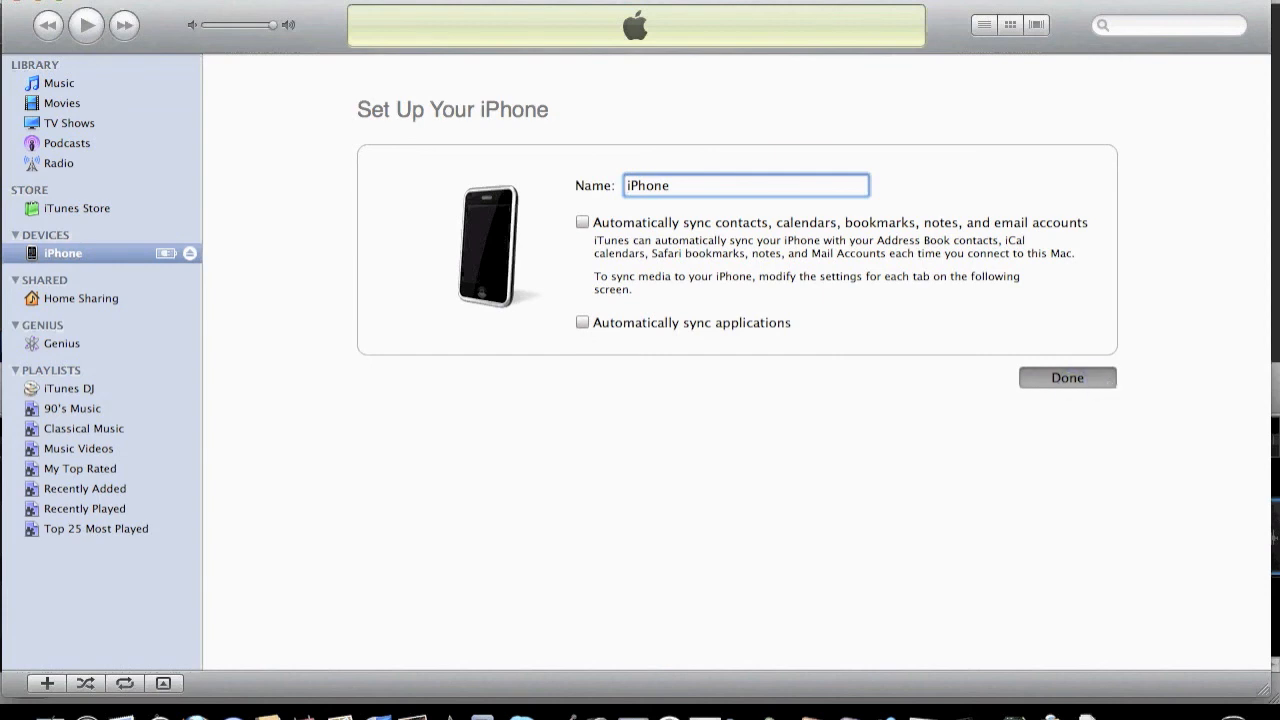
- Complete iPhone setup in iTunes with sync options left unchecked, clicking Done
click(1066, 377)
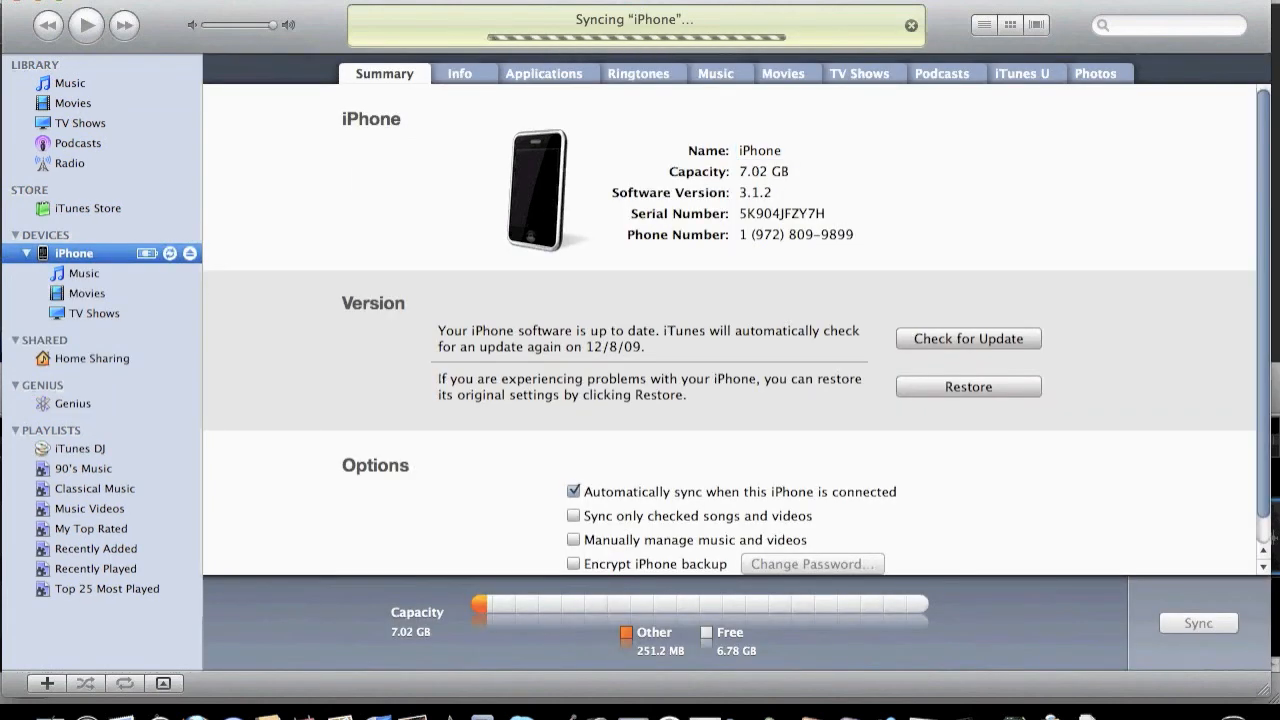